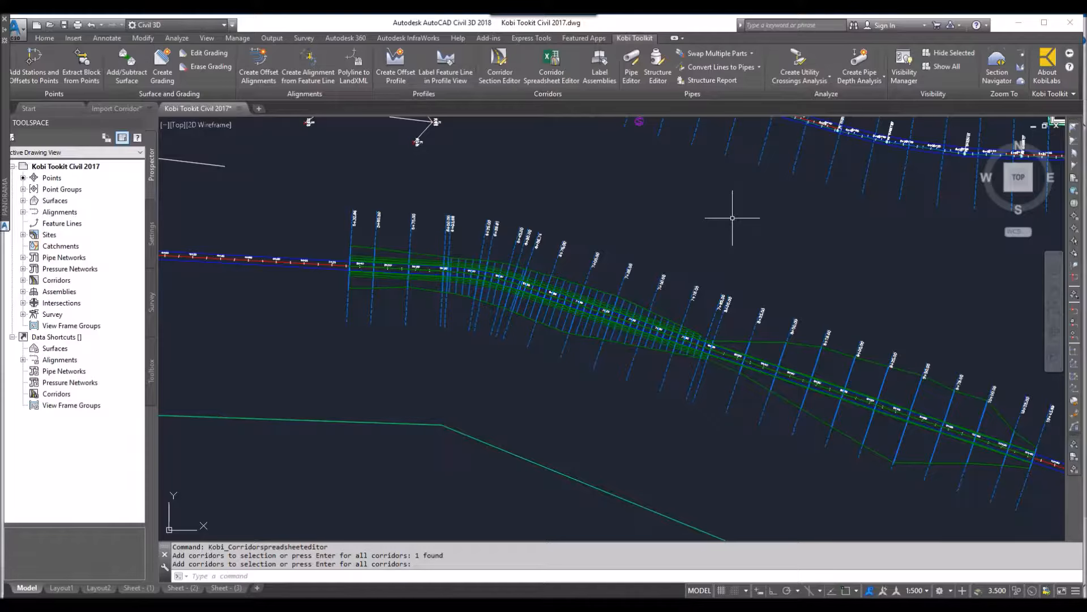
mouse_move(733, 218)
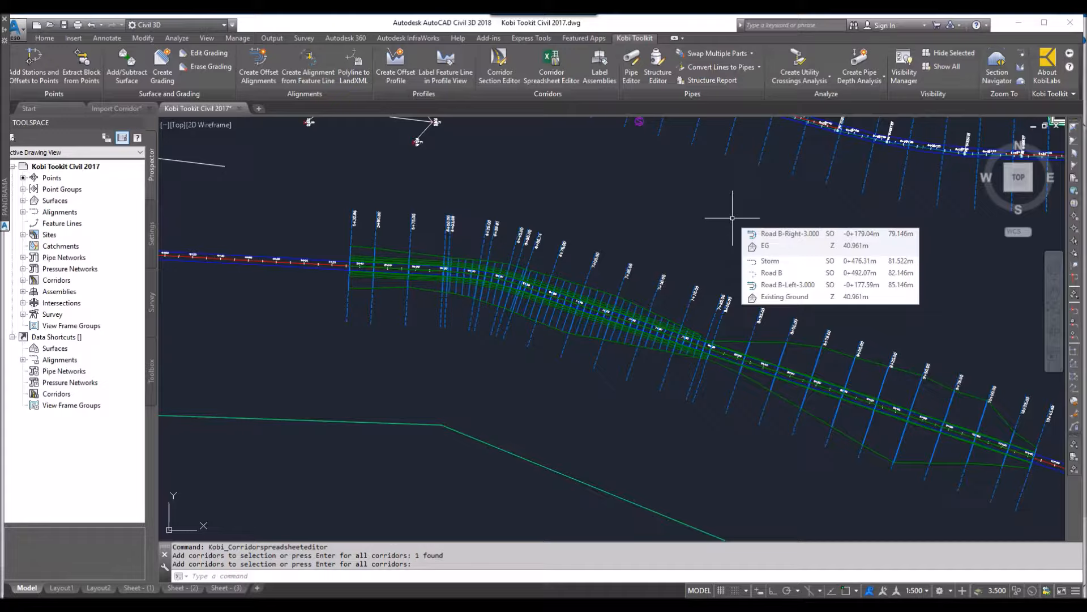
mouse_move(608, 121)
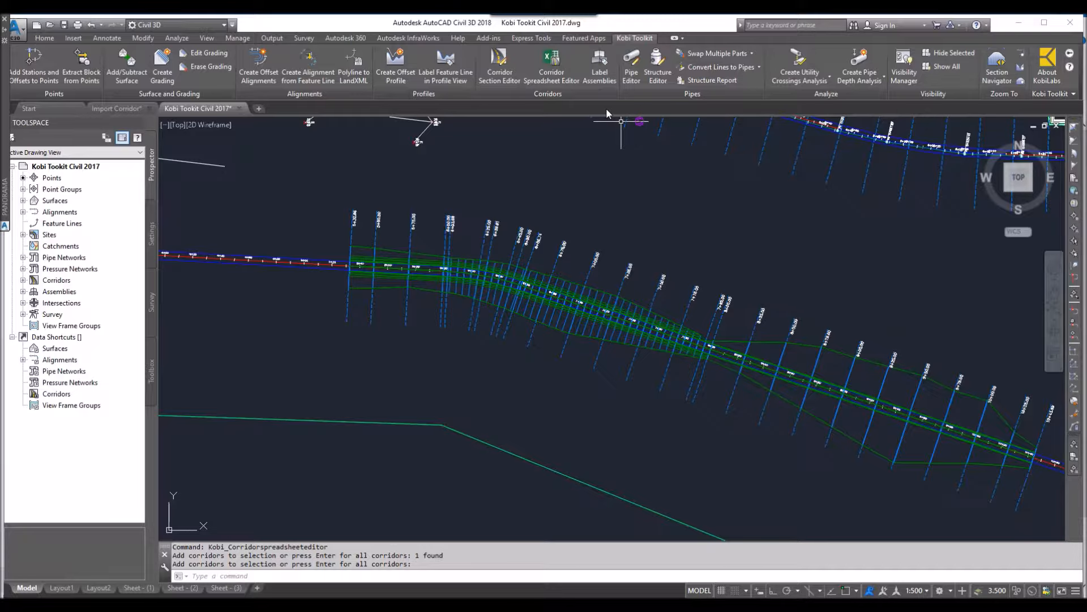
mouse_move(551, 59)
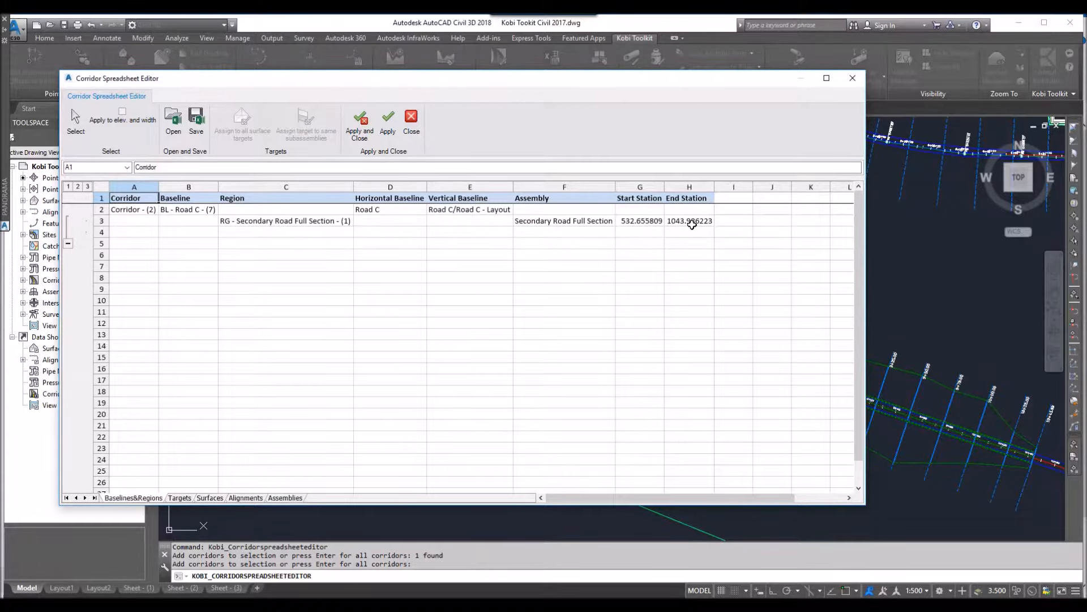
mouse_move(682, 224)
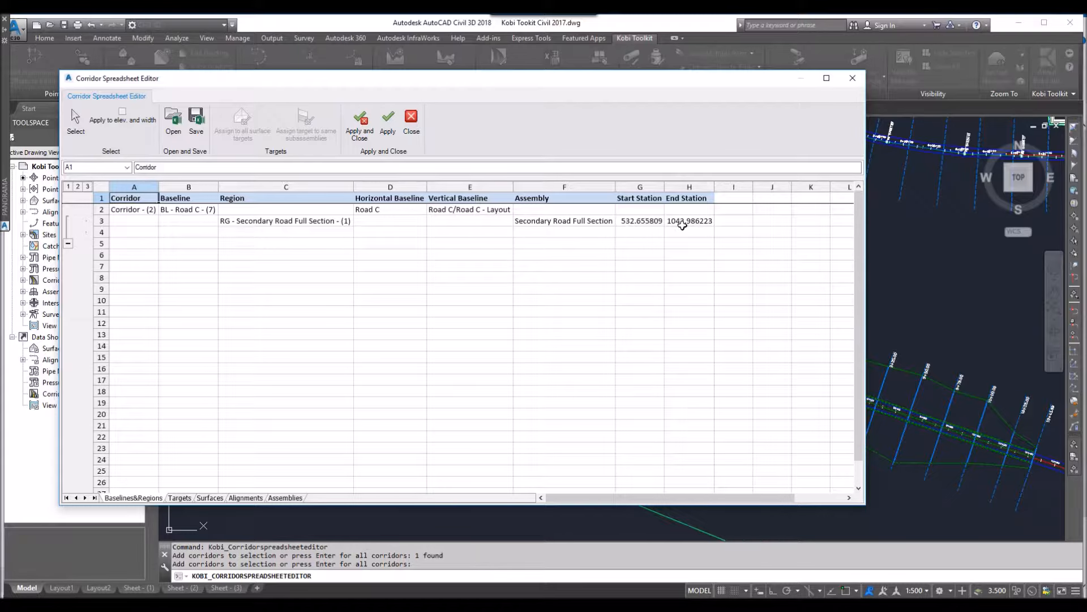
Step: Switch the corridor spreadsheet editor to the Targets sheet of Corridor - (2)
left_click(179, 497)
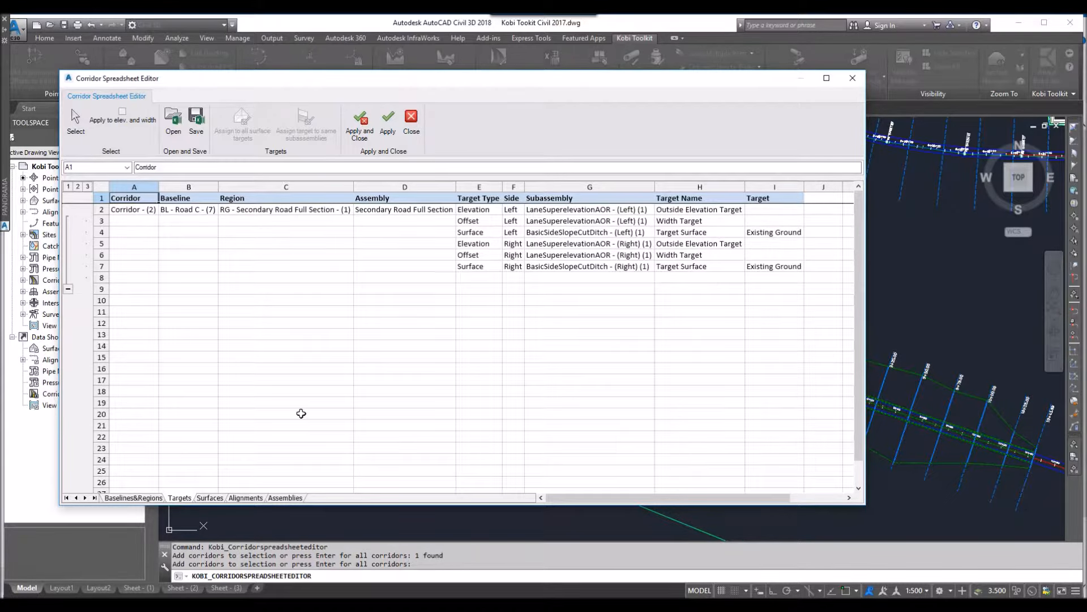
mouse_move(370, 393)
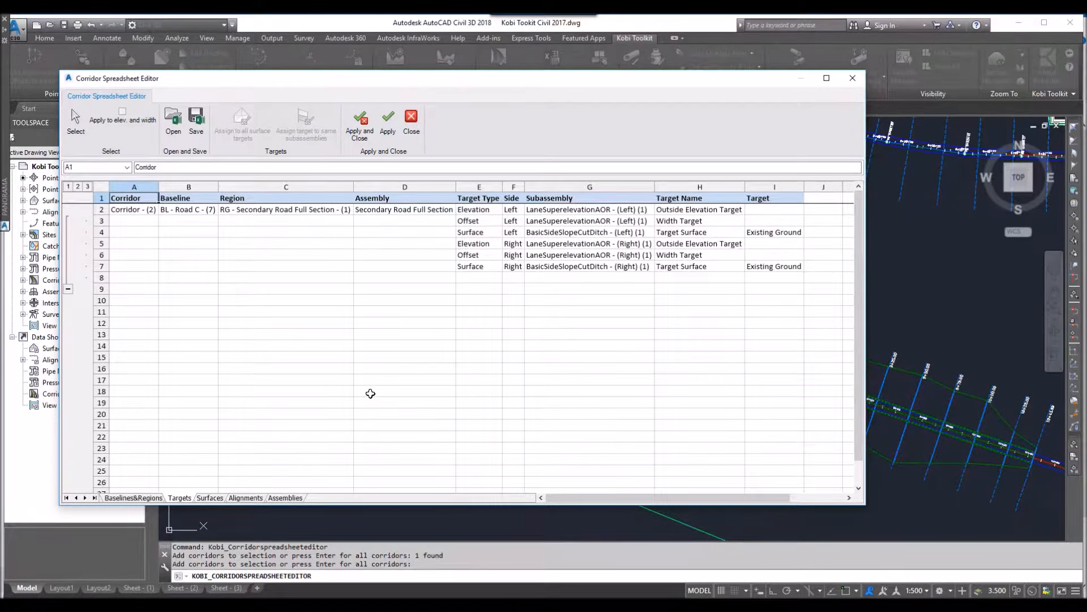
mouse_move(663, 221)
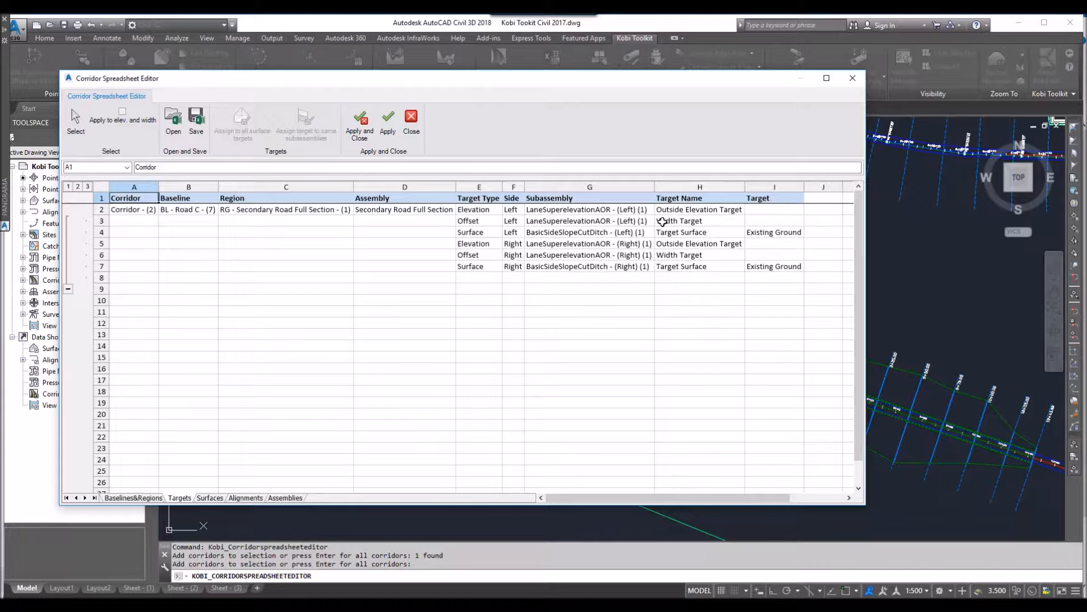
Step: List the available alignment choices for the left Width Target without assigning one
left_click(774, 221)
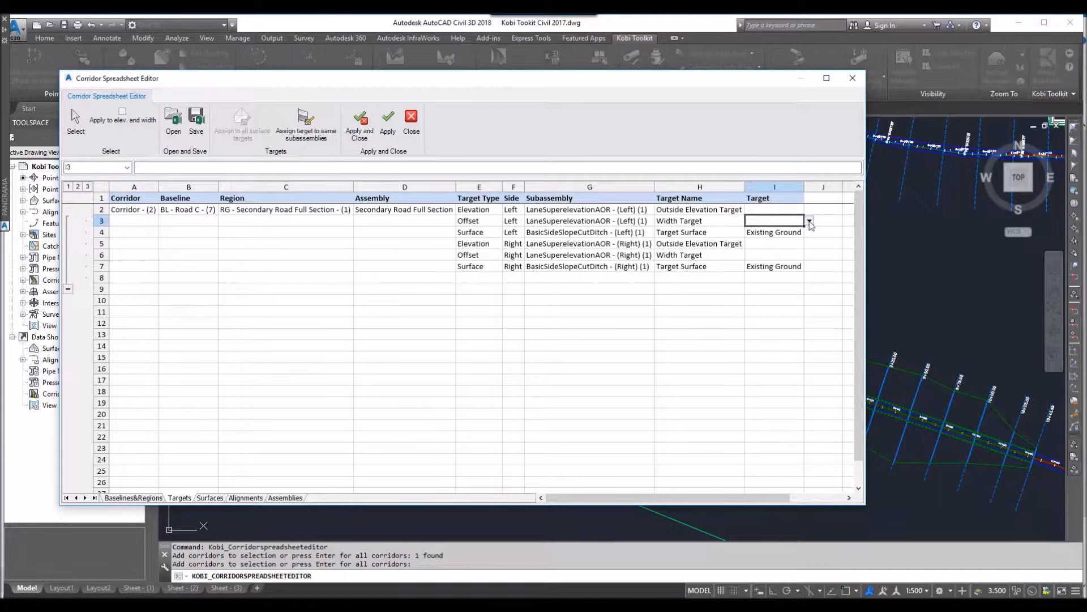
left_click(808, 221)
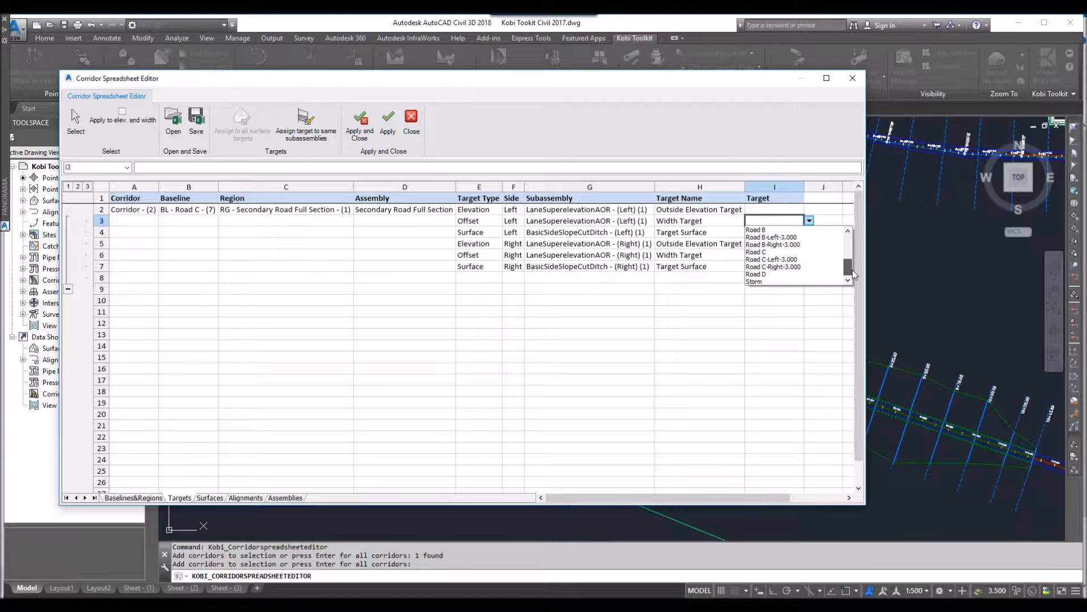
scroll("down", 3)
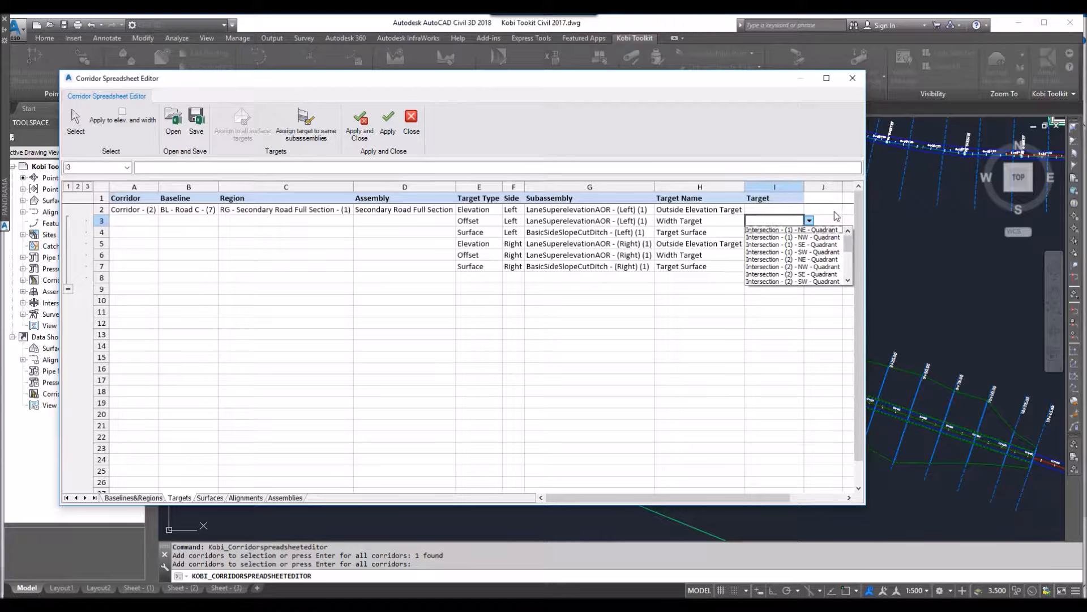
mouse_move(76, 123)
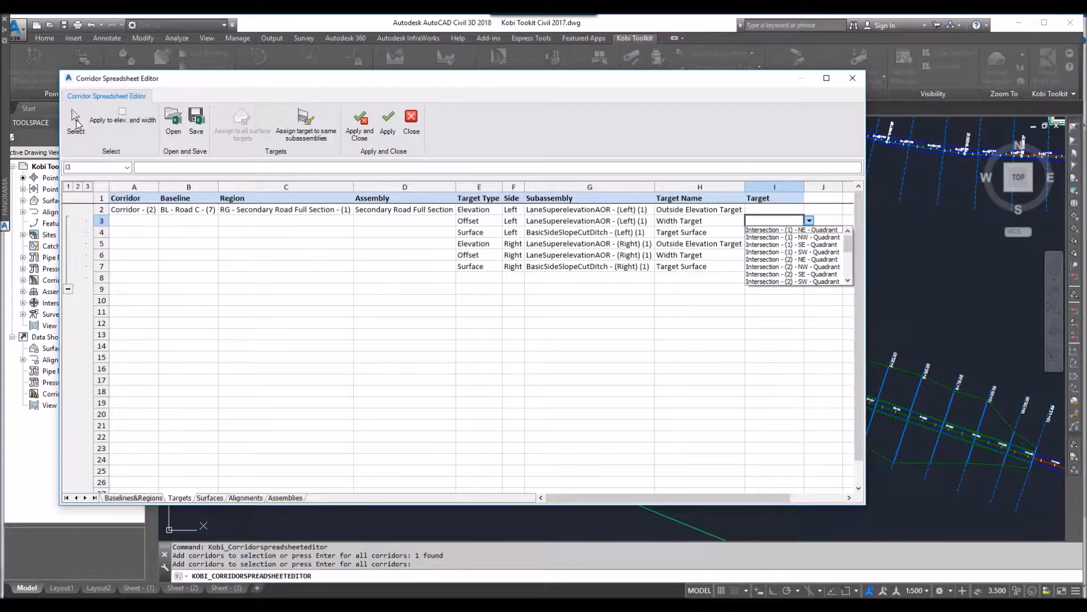
mouse_move(447, 163)
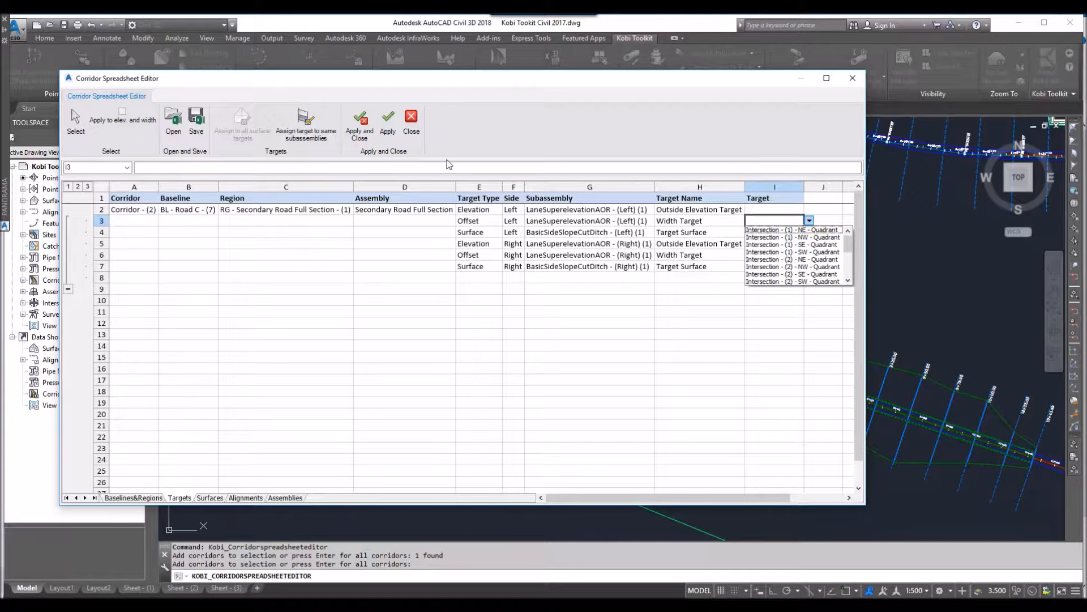
mouse_move(531, 307)
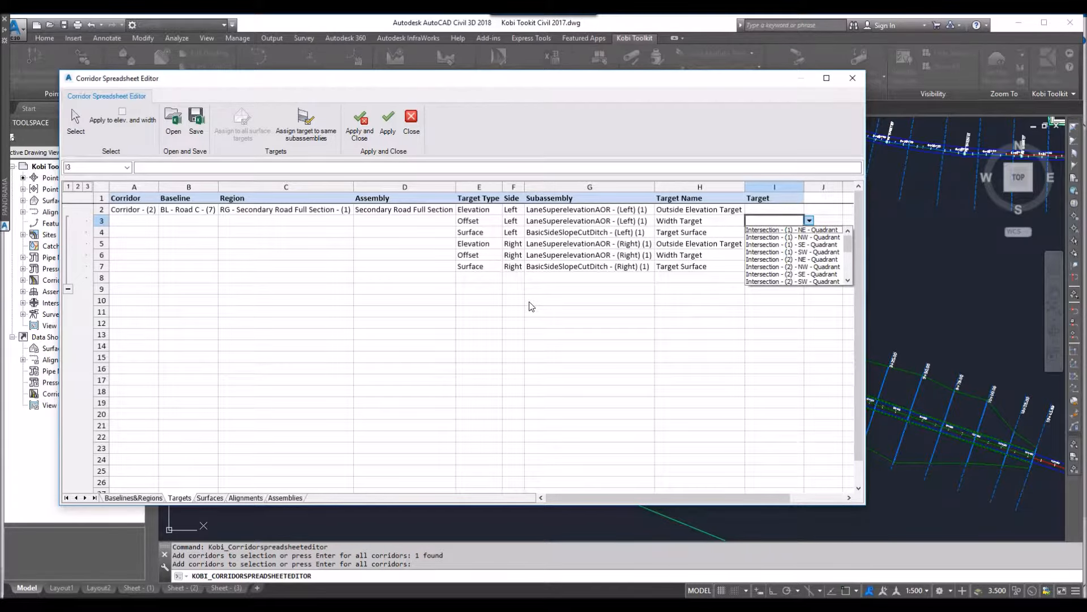
mouse_move(676, 291)
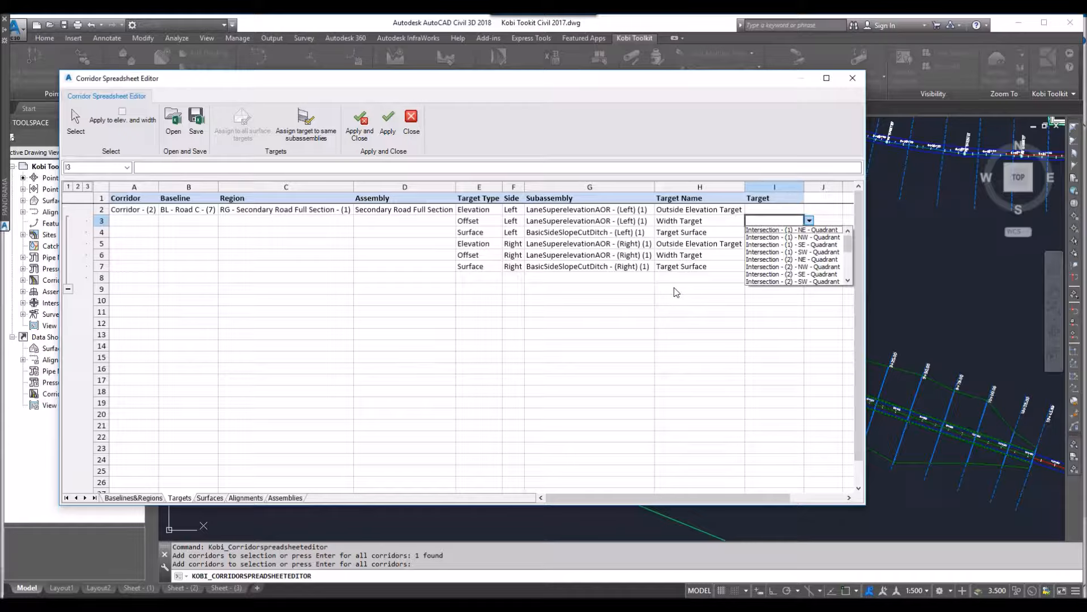
mouse_move(657, 299)
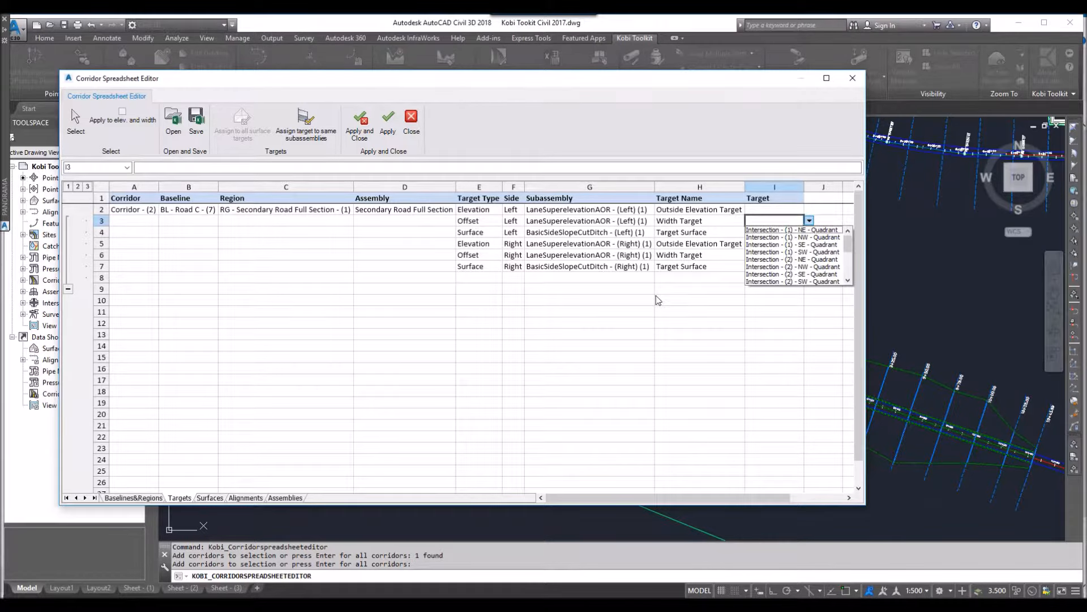
mouse_move(442, 118)
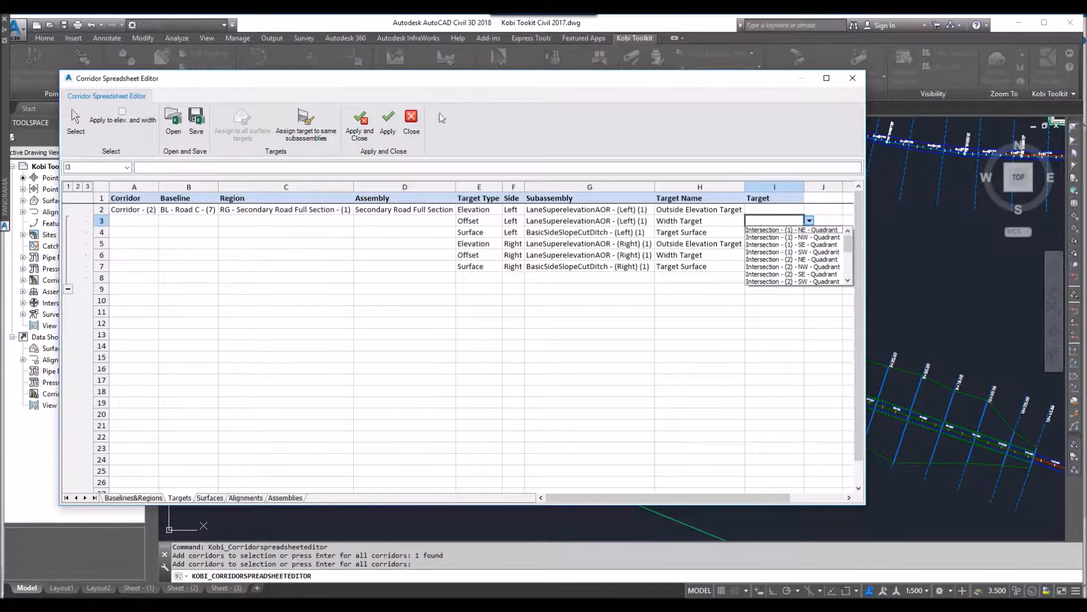
Step: Save the corridor data to the Desktop as the spreadsheet 'Corridor Test'
left_click(196, 118)
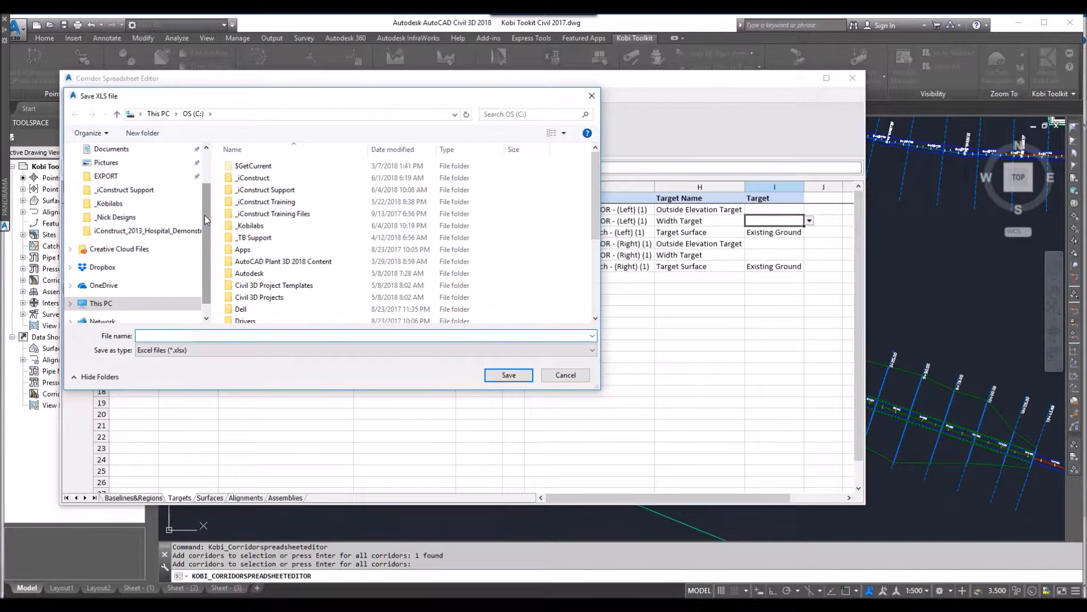
left_click(106, 171)
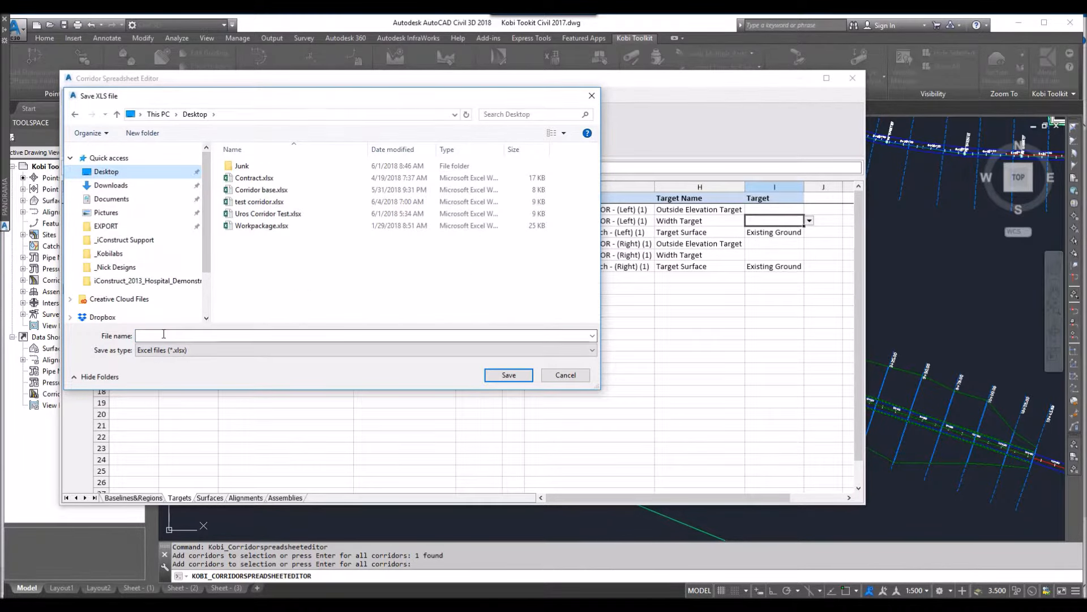
type("Co")
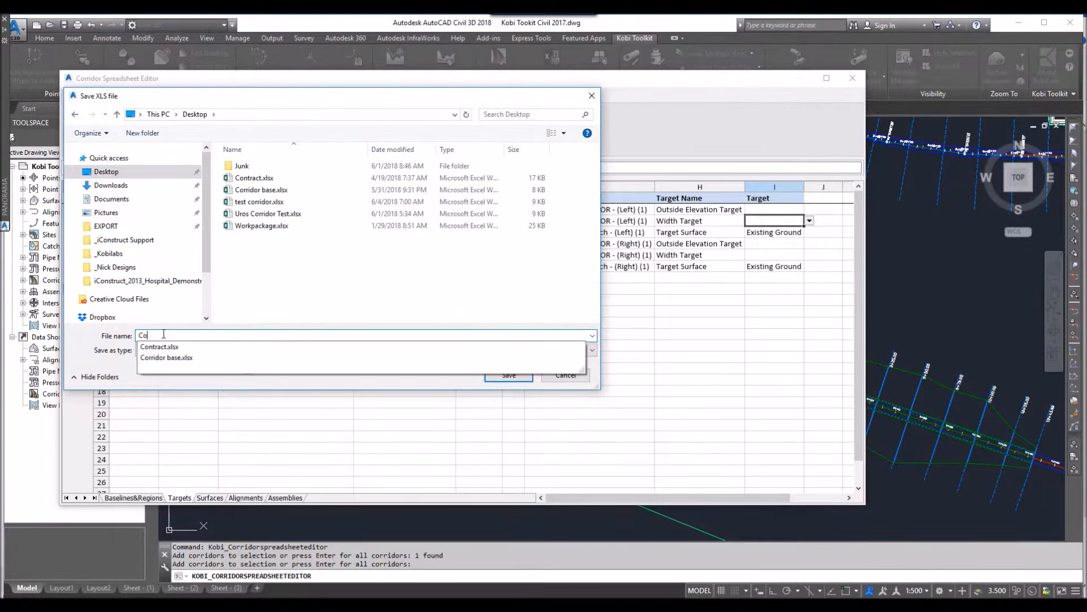
type("rridor Test")
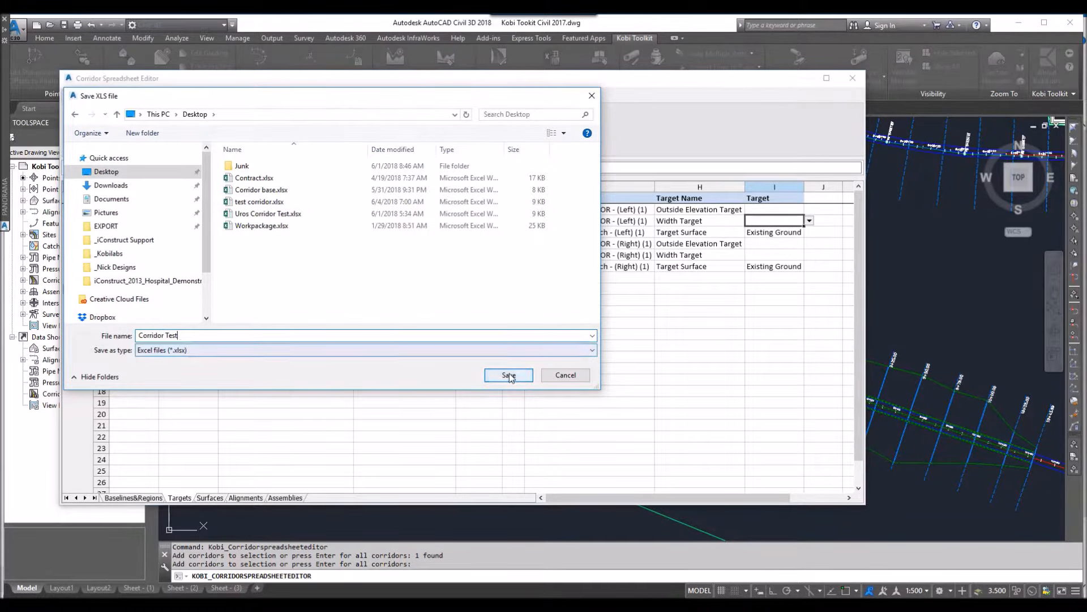
left_click(508, 375)
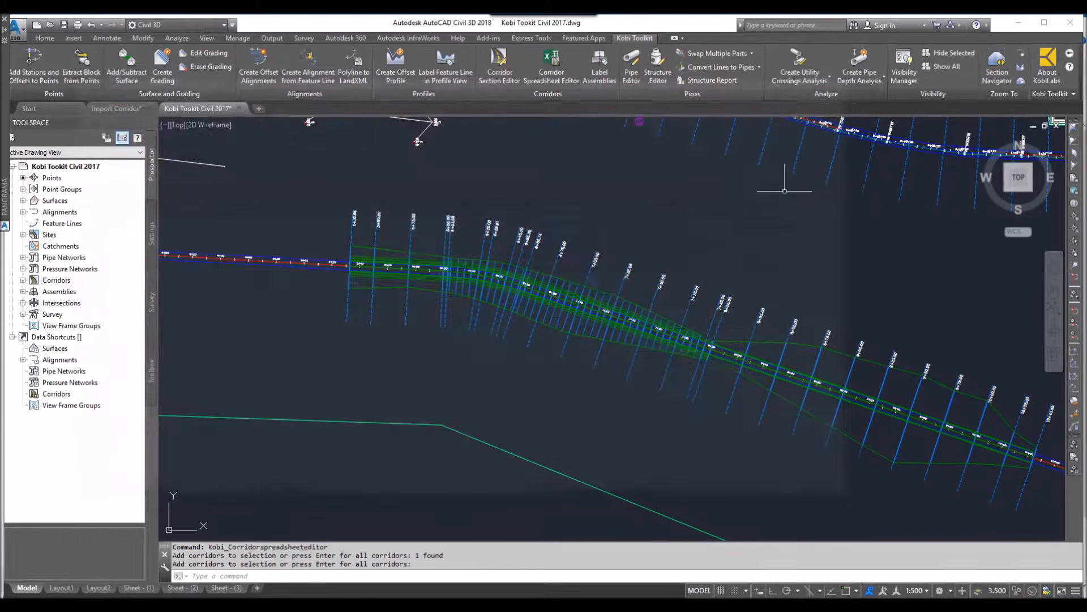
Step: Switch to the Import Corridor drawing with its surface and curved road alignment
left_click(115, 109)
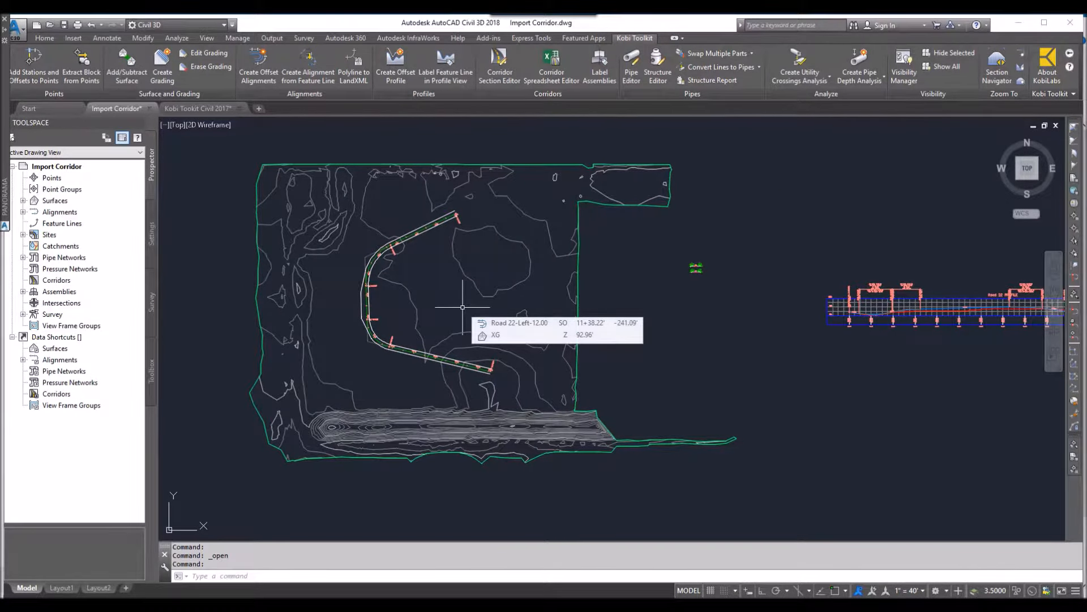
mouse_move(530, 295)
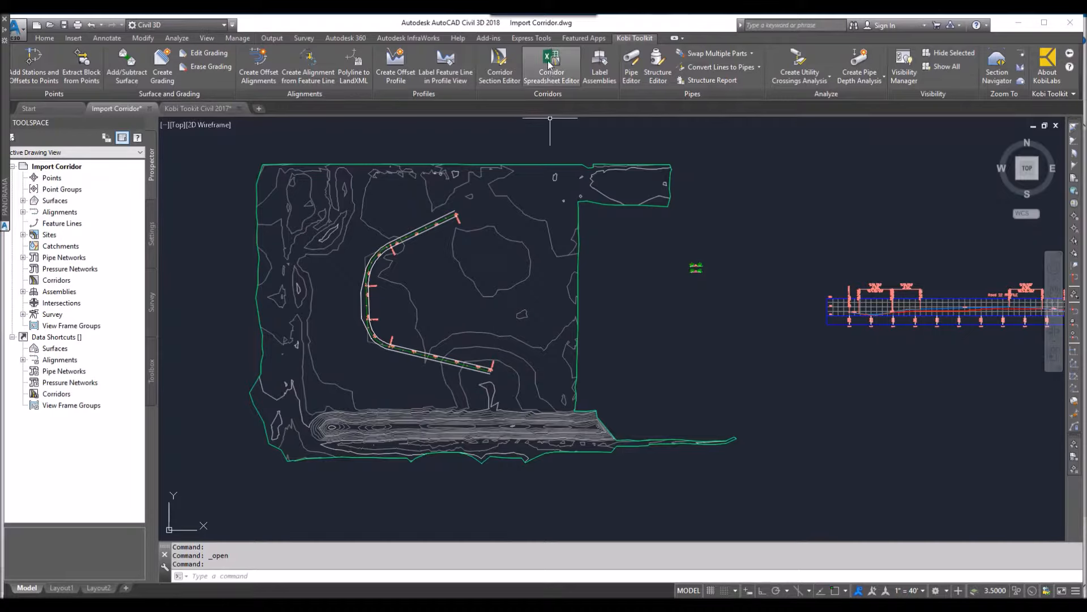
Step: Launch the corridor spreadsheet editor and load Corridor Test.xlsx into it
left_click(552, 66)
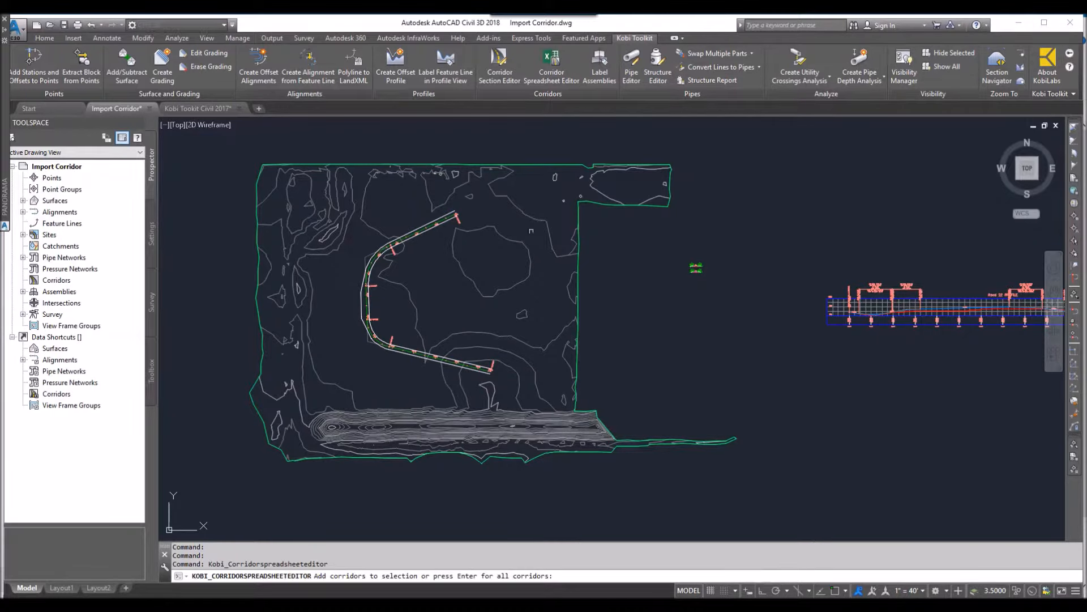
mouse_move(417, 251)
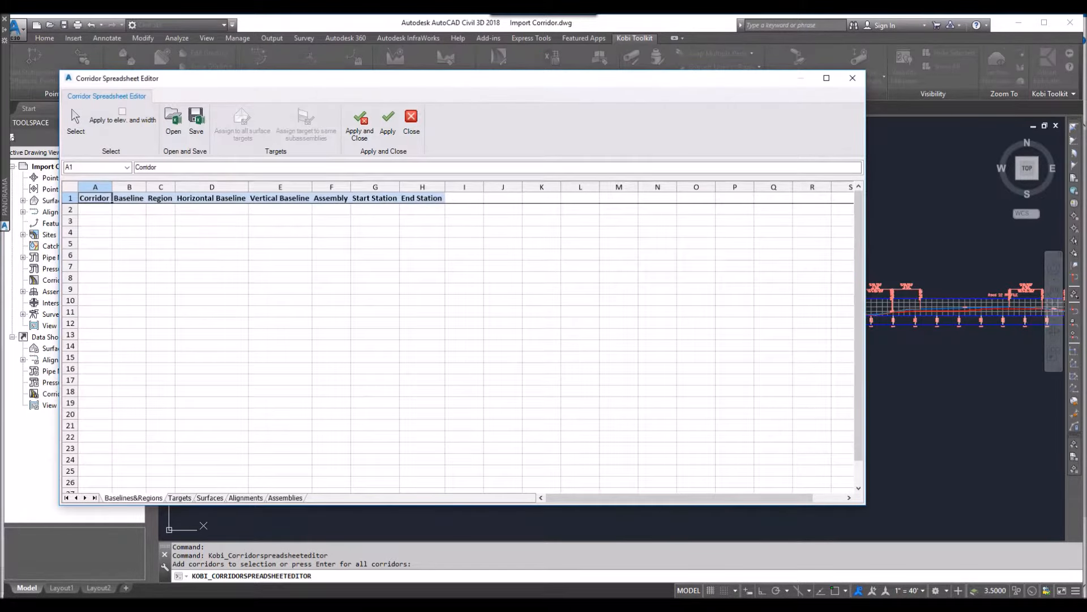
left_click(172, 124)
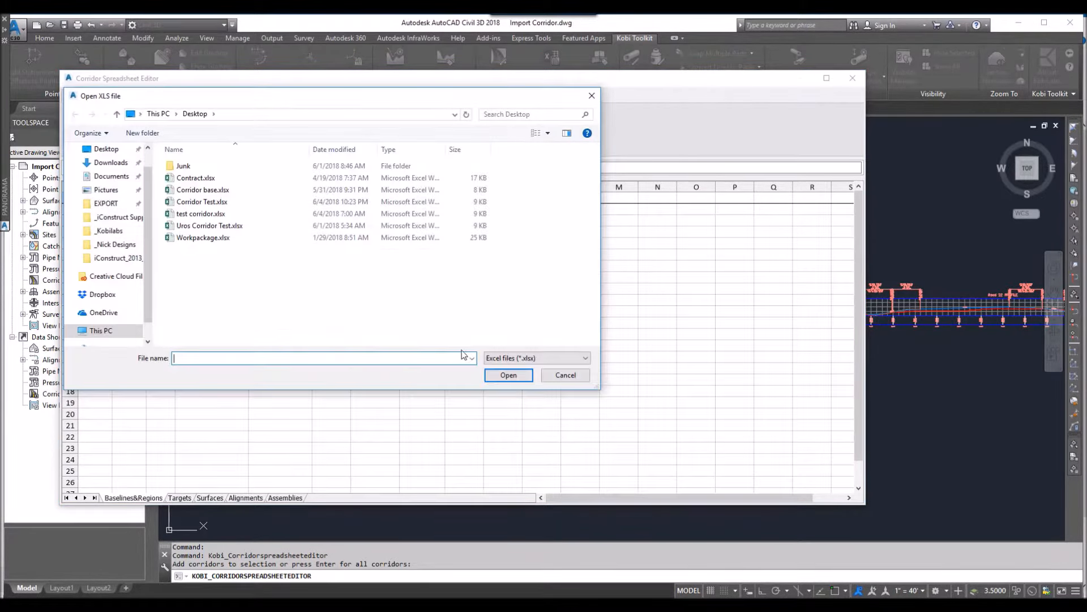
left_click(202, 202)
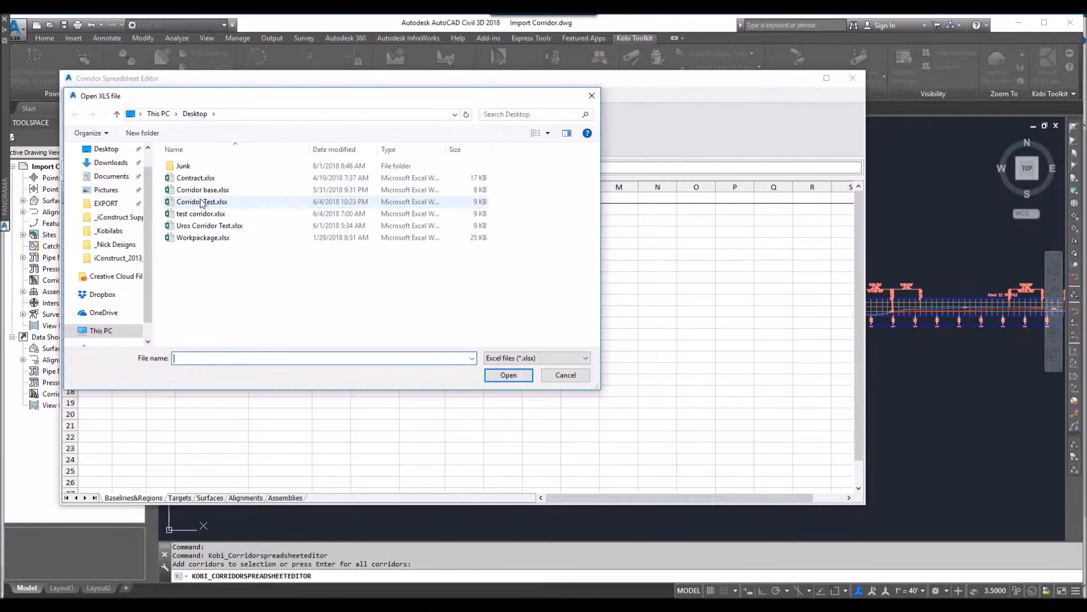
left_click(509, 375)
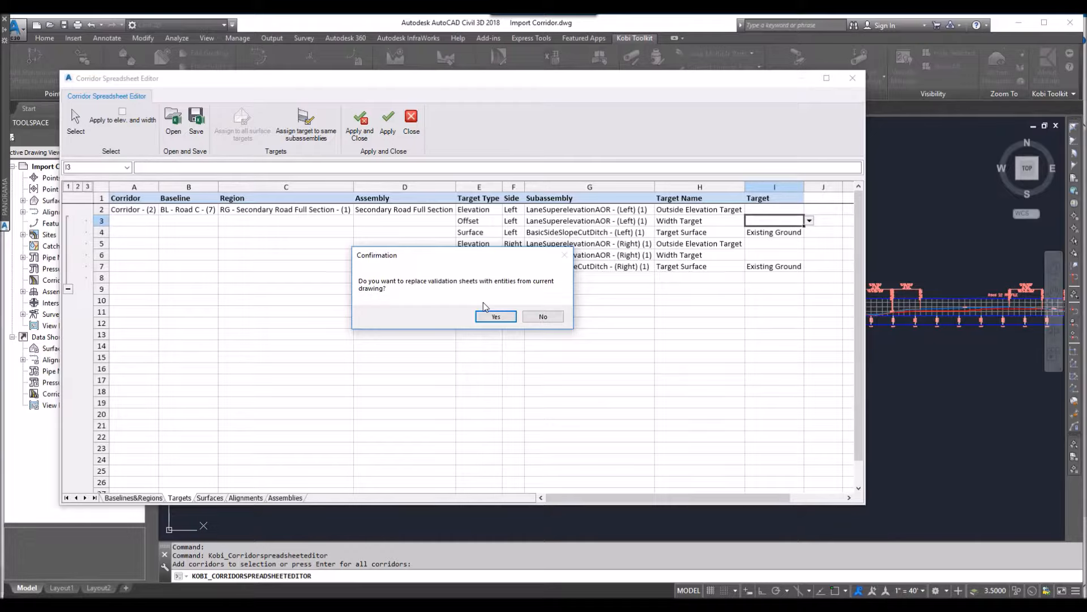
Step: Refresh validation lists, add a second region, set baseline Road 22/fg and region one to Primary Road No Curbs
left_click(495, 316)
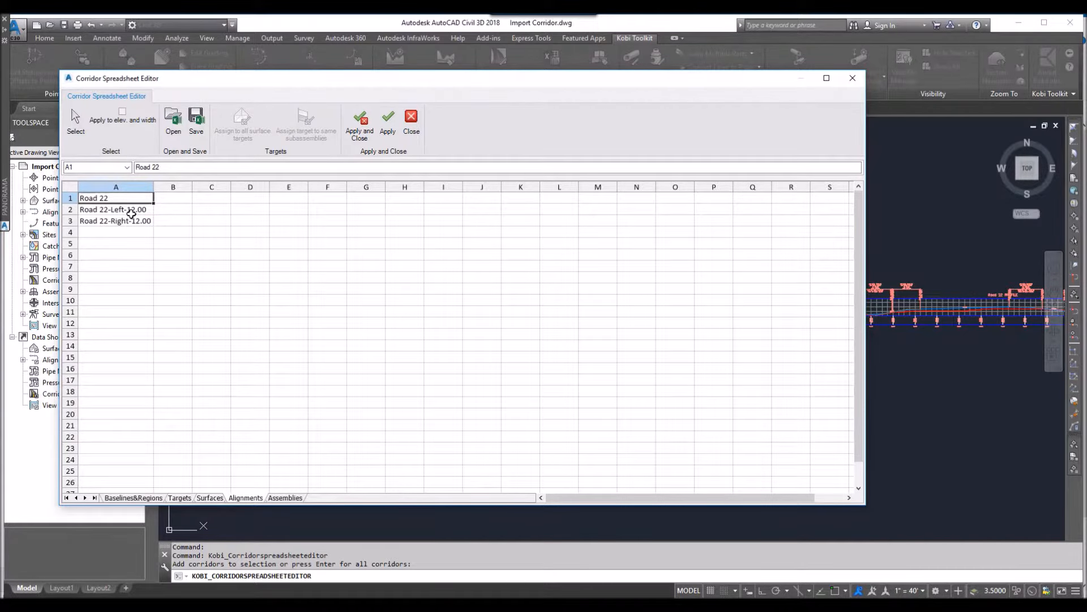
mouse_move(139, 503)
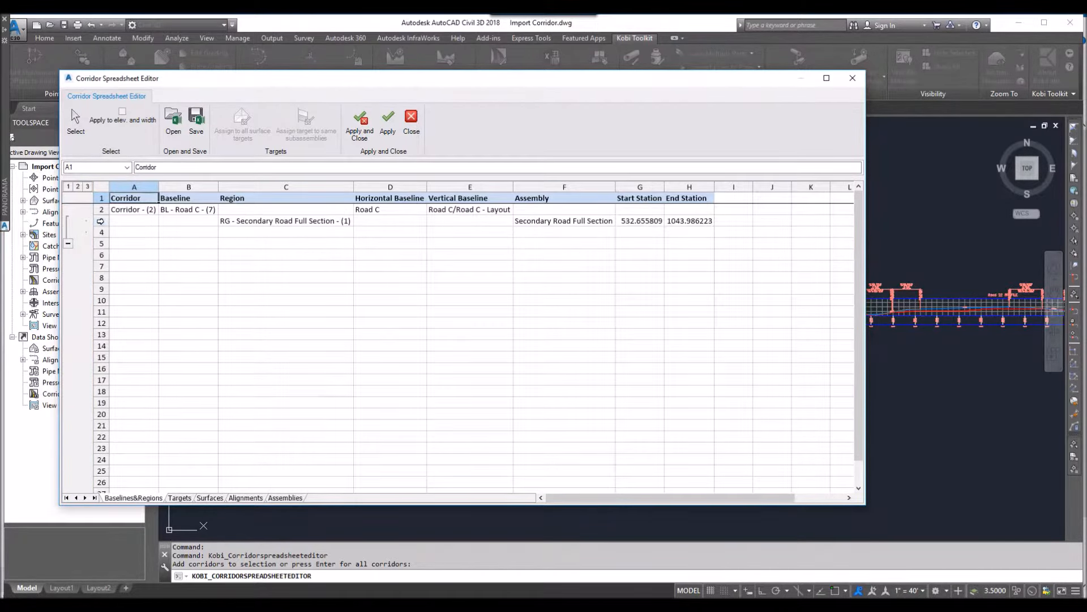
left_click(101, 221)
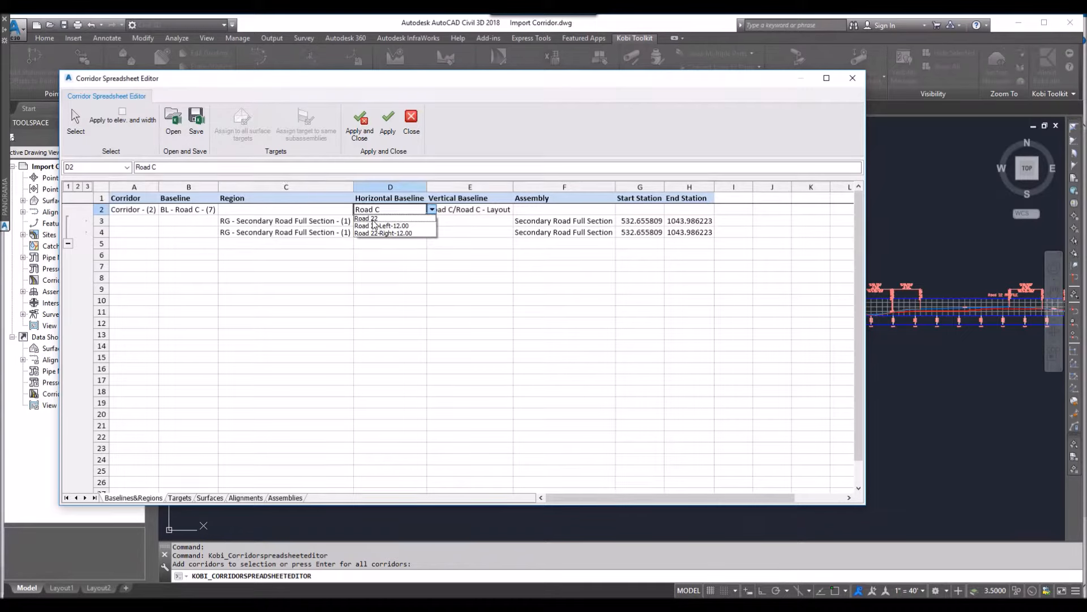
left_click(366, 217)
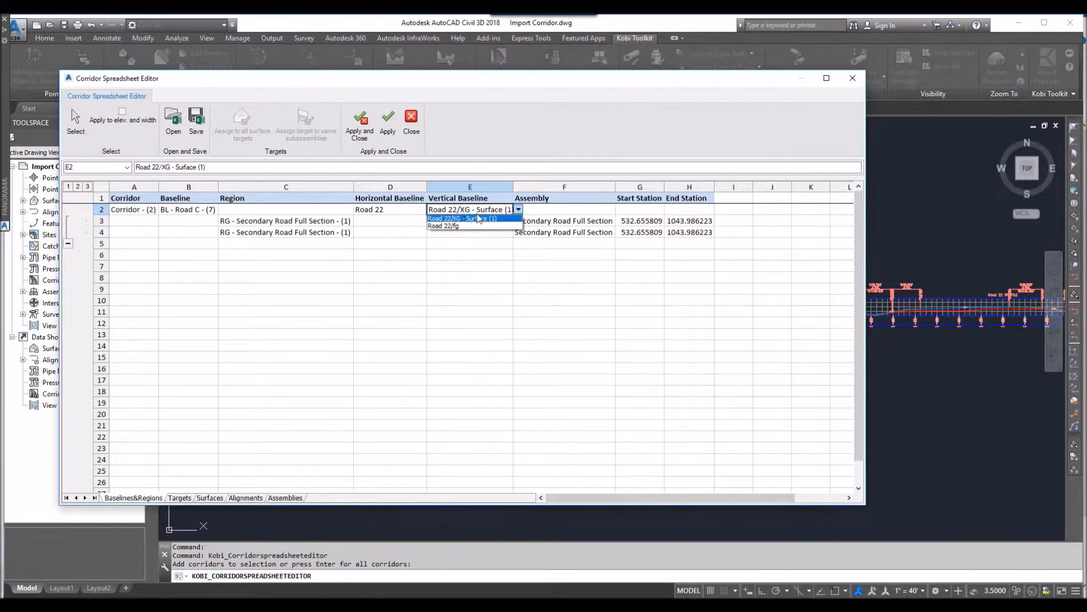
left_click(442, 225)
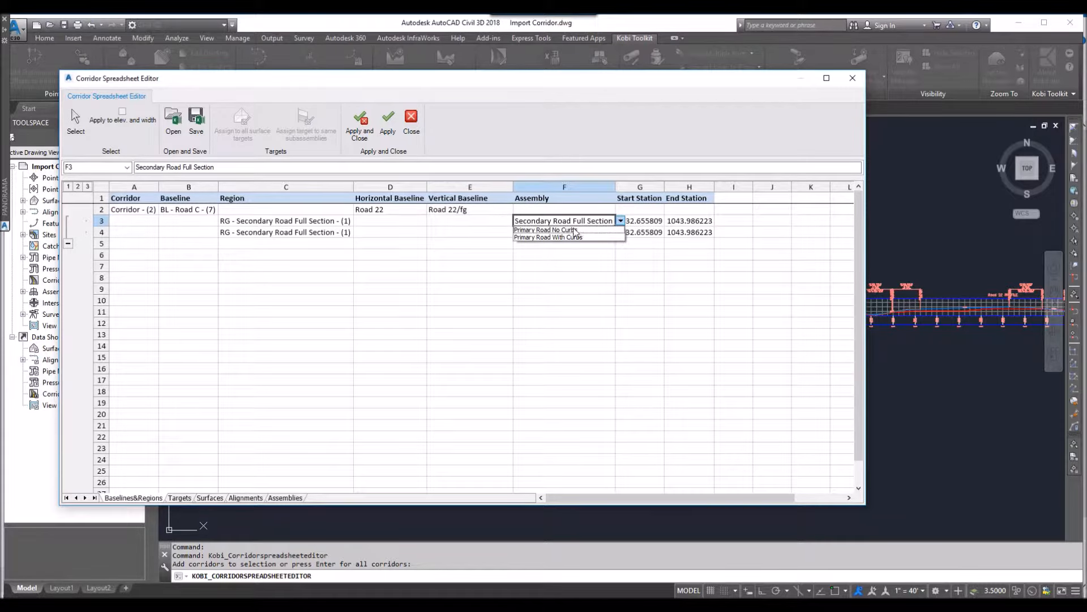
left_click(546, 230)
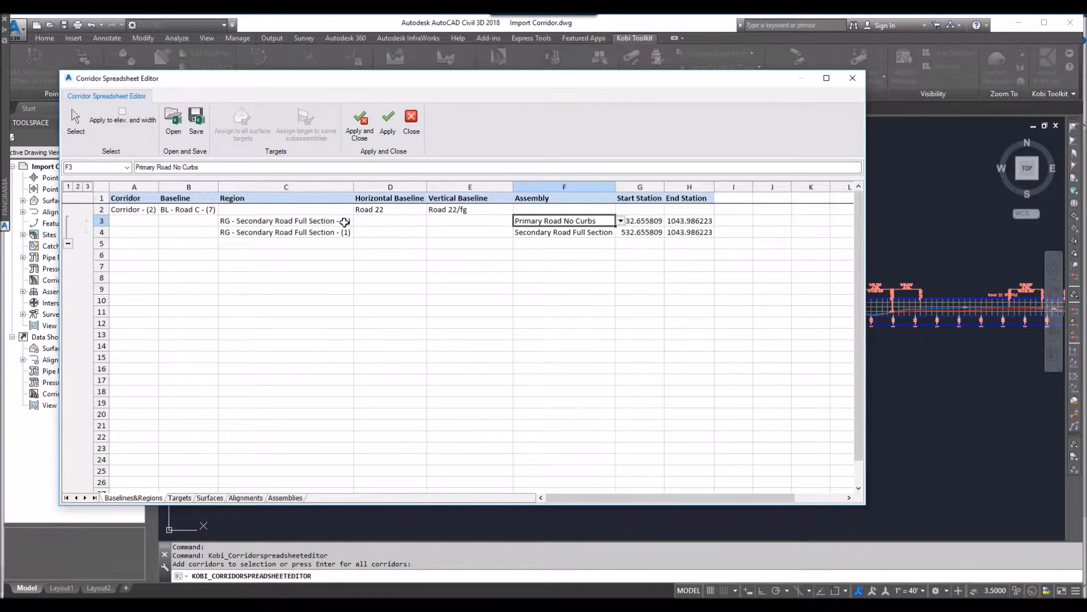
left_click(286, 231)
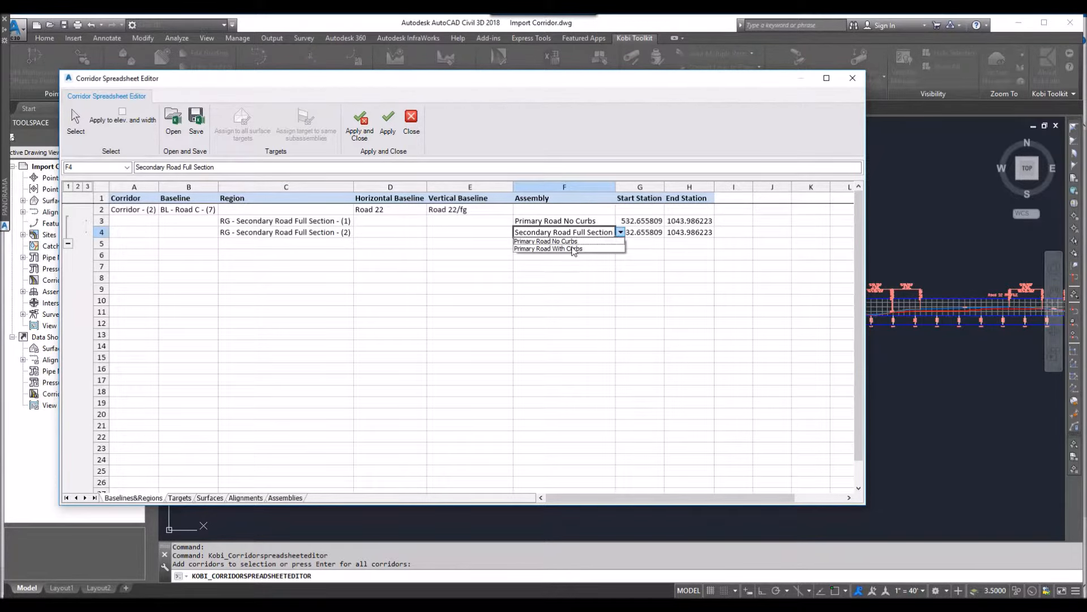
Step: Give region two Primary Road With Curbs, span regions 0–600 and 600–1200, and apply
left_click(546, 241)
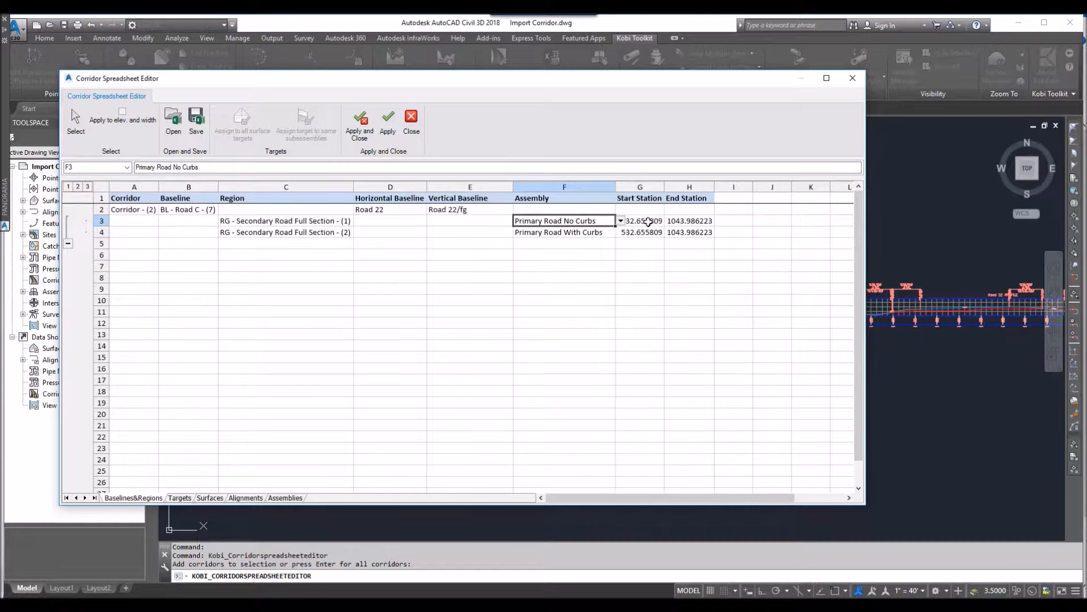
left_click(639, 220)
type("0")
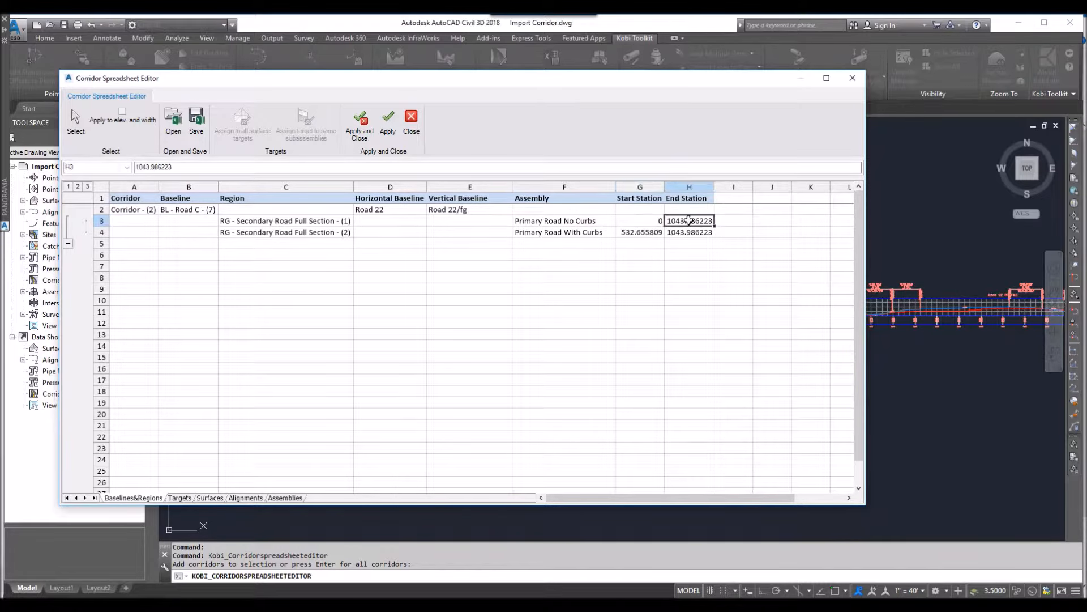
type("5")
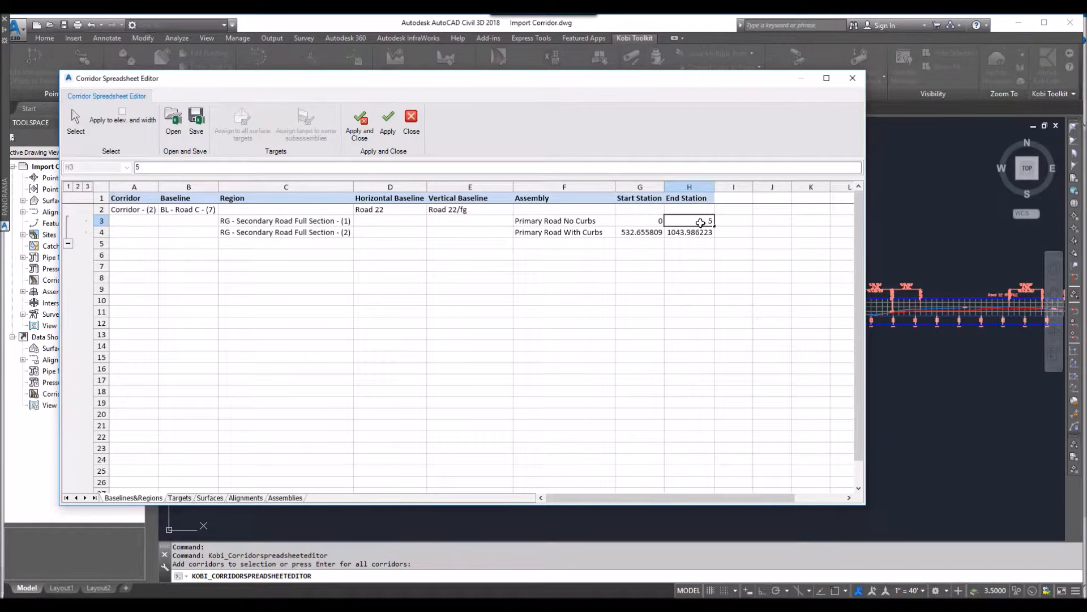
type("6")
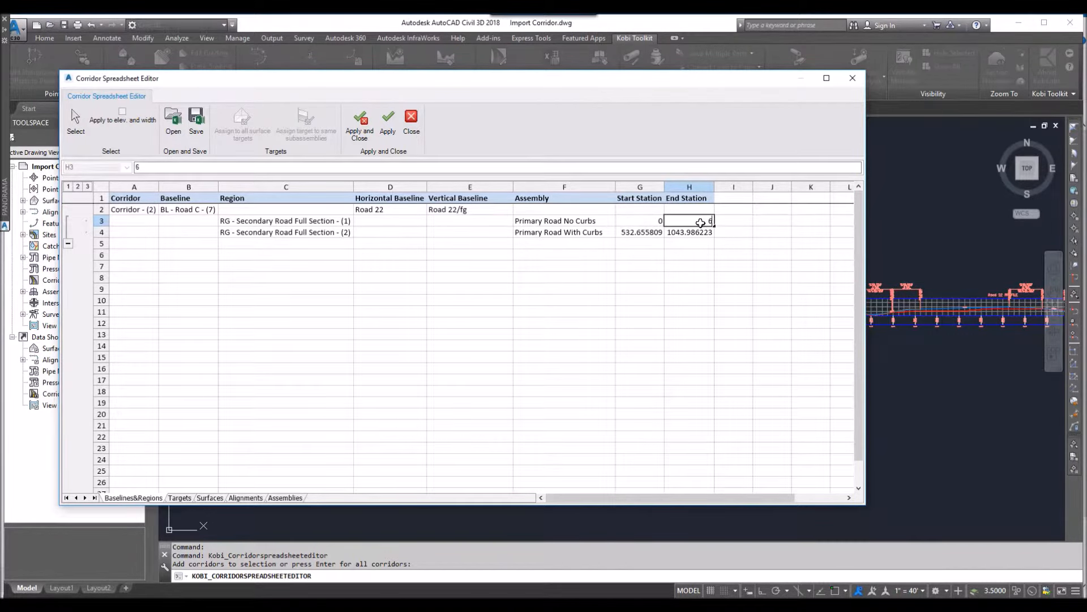
left_click(639, 231)
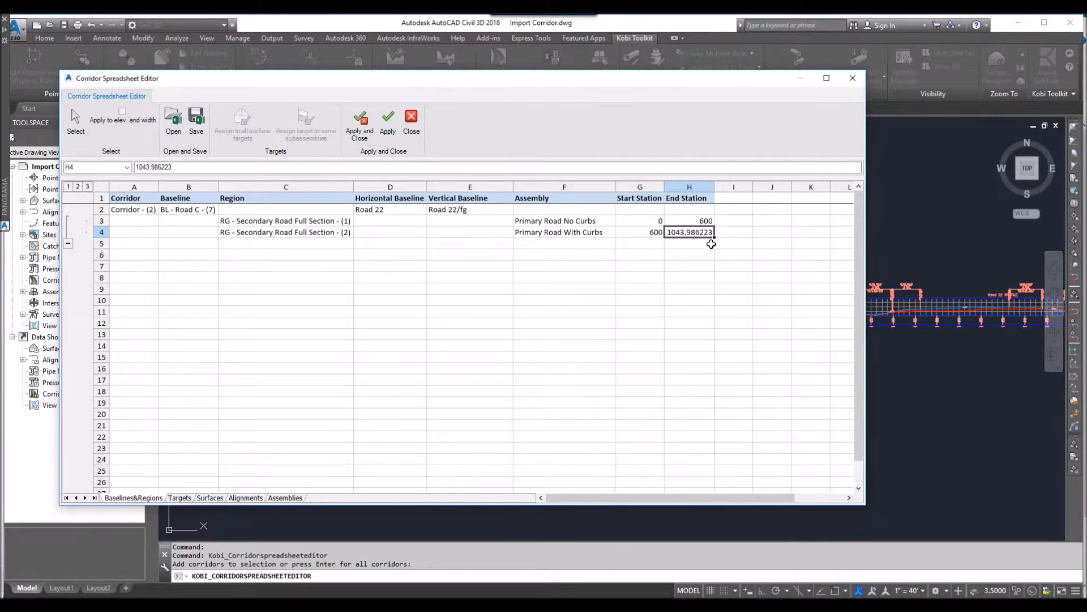
type("1200")
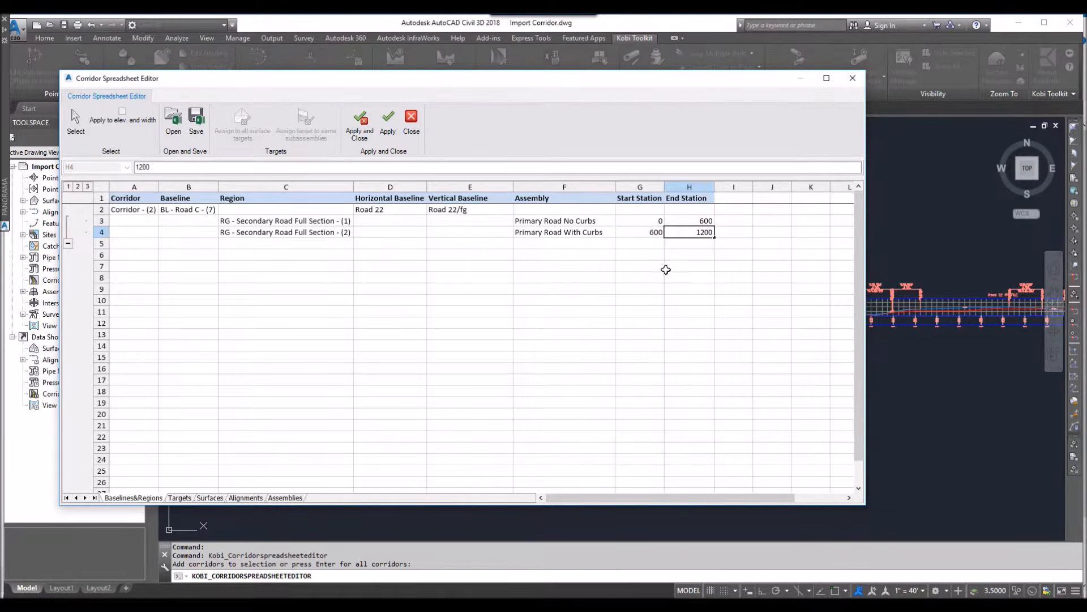
left_click(638, 277)
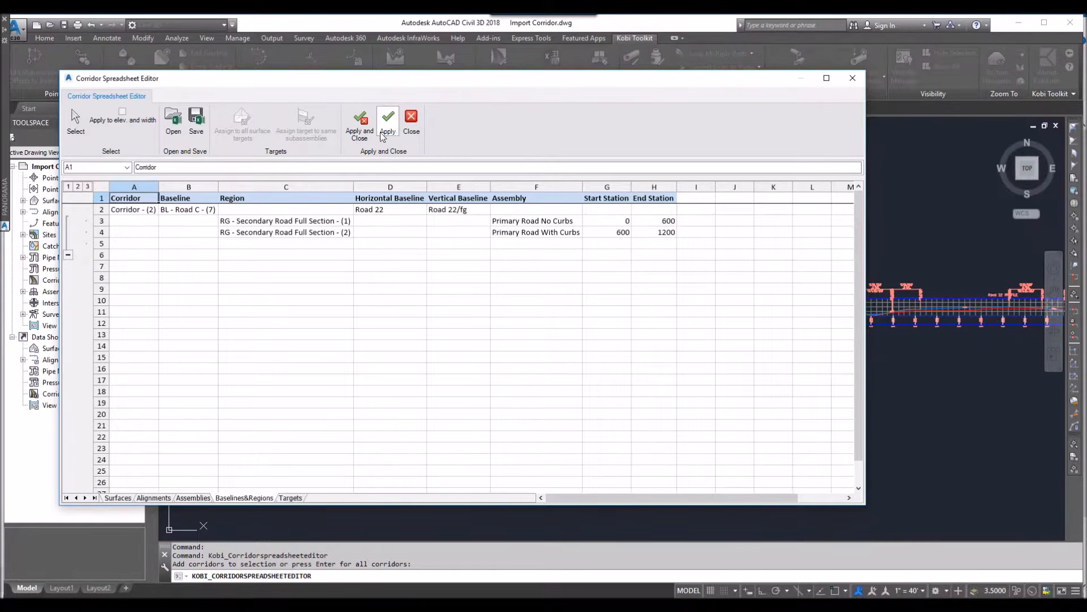
Step: On the Targets sheet, assign surface XG to every Target Surface in both regions
left_click(290, 497)
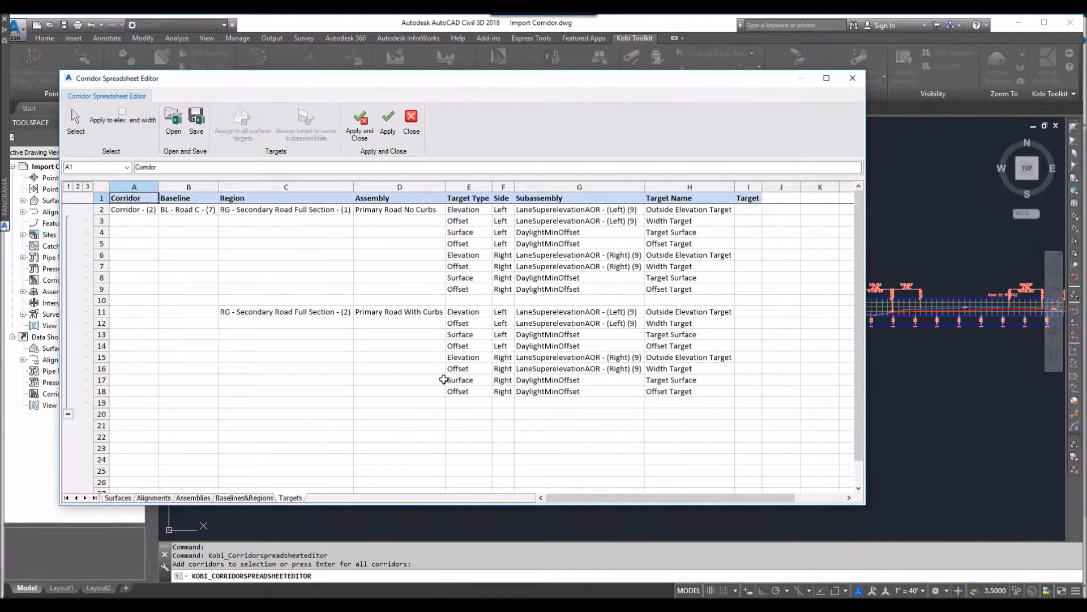
mouse_move(496, 421)
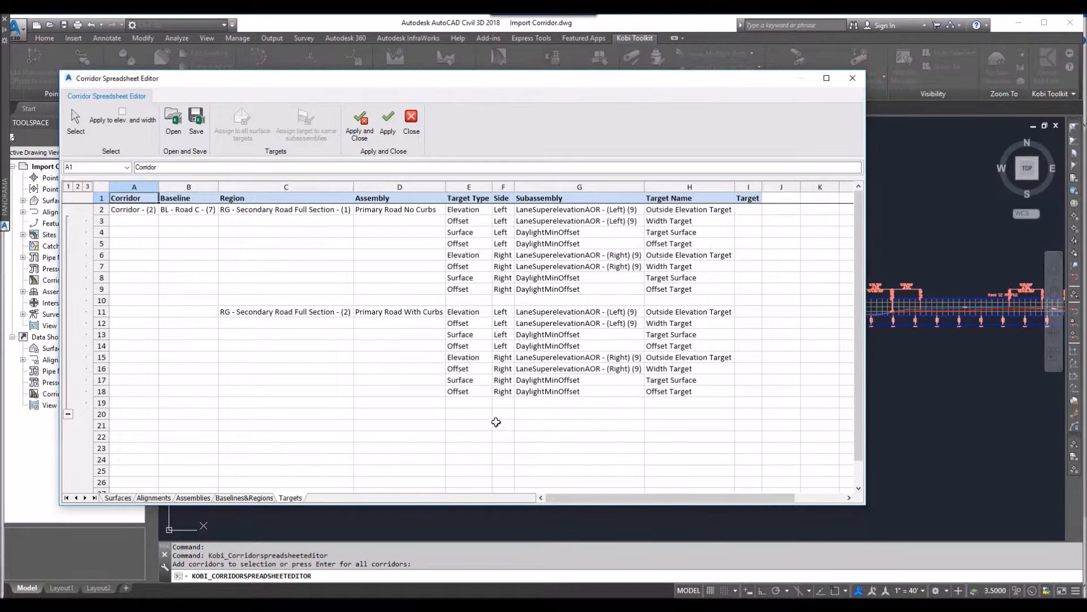
mouse_move(516, 419)
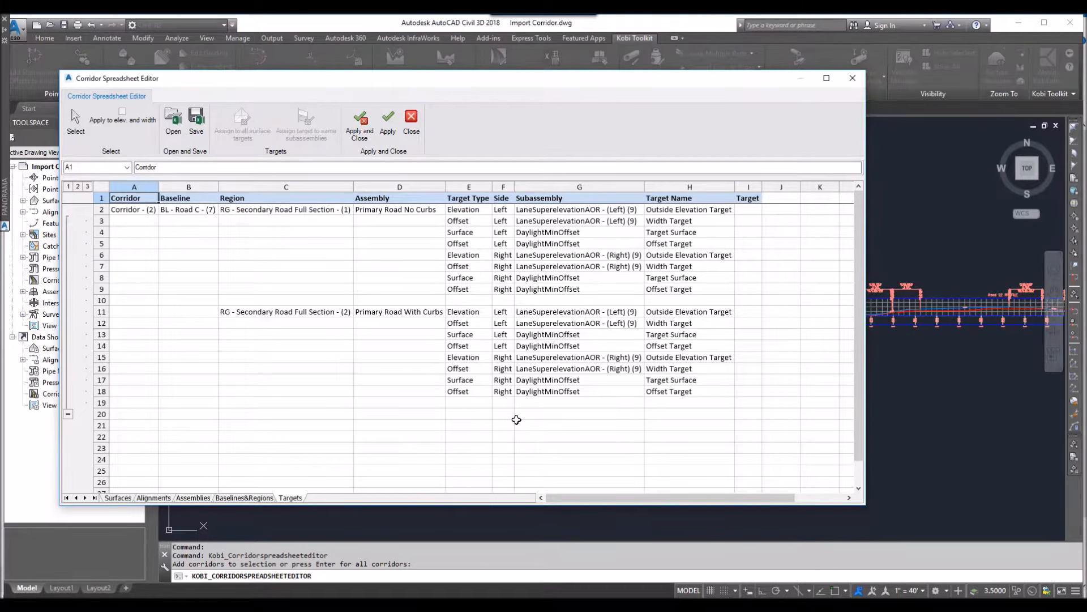
left_click(748, 231)
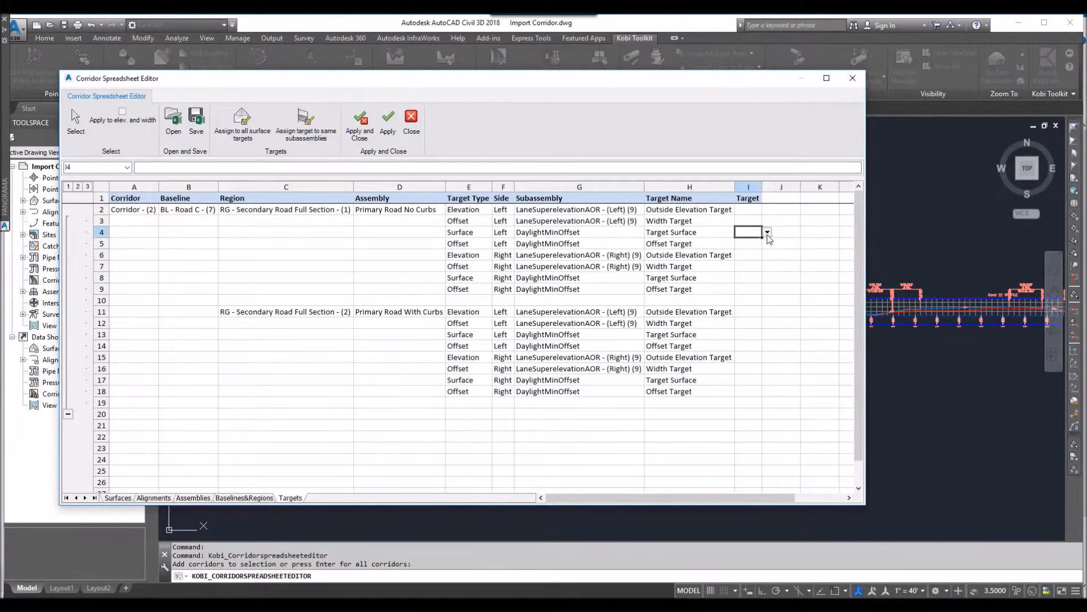
type("XG")
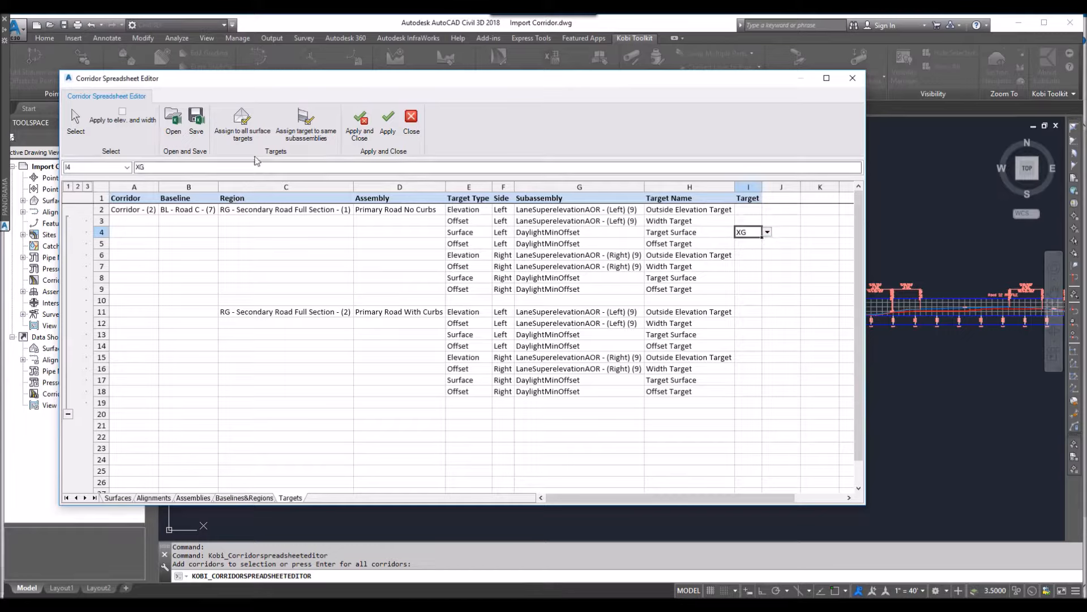
left_click(242, 125)
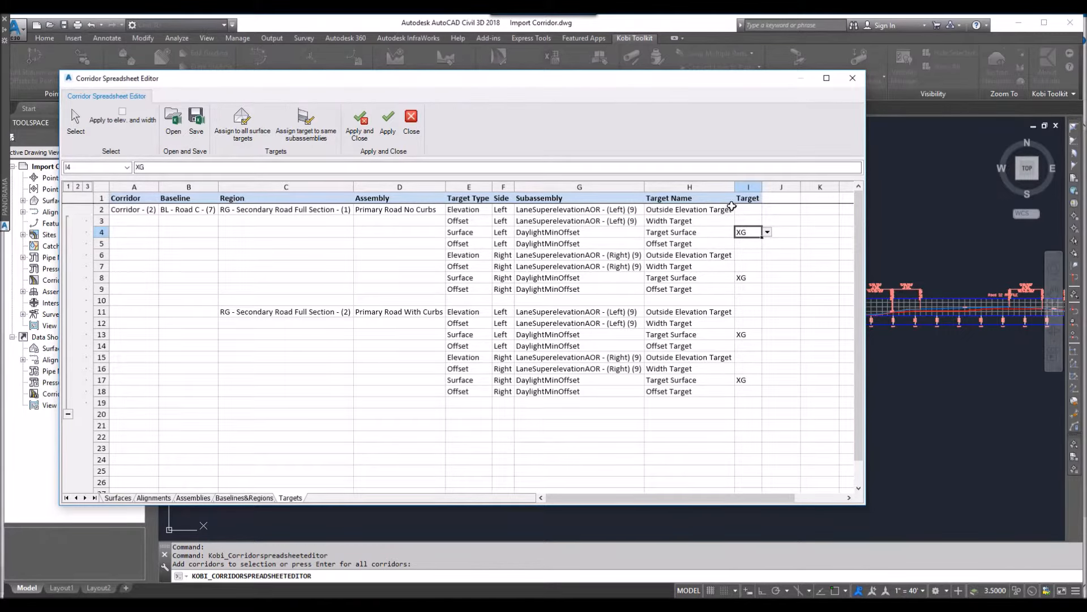
mouse_move(745, 386)
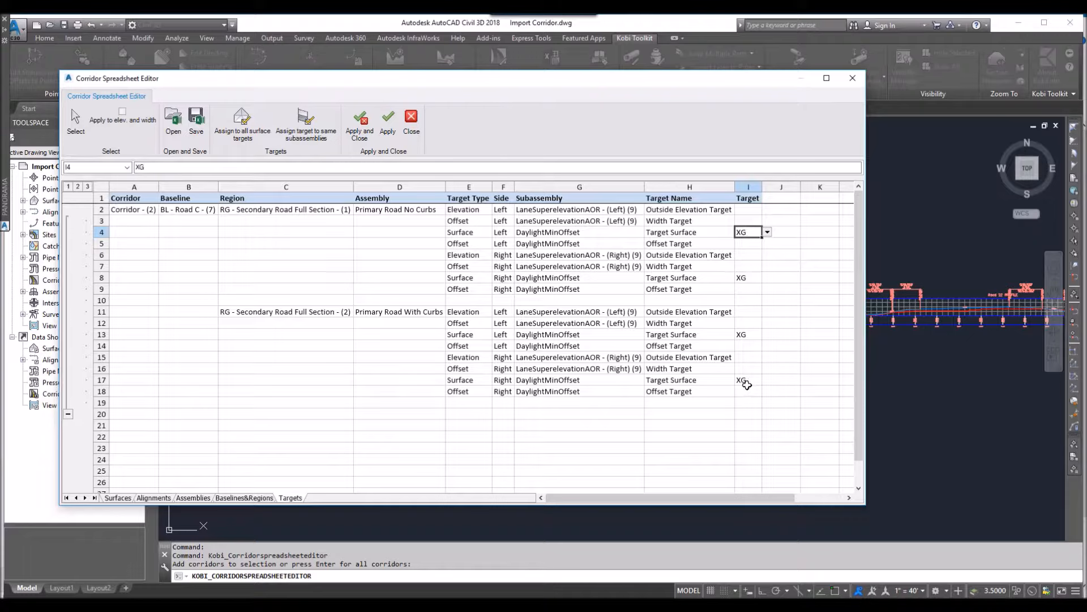
mouse_move(502, 220)
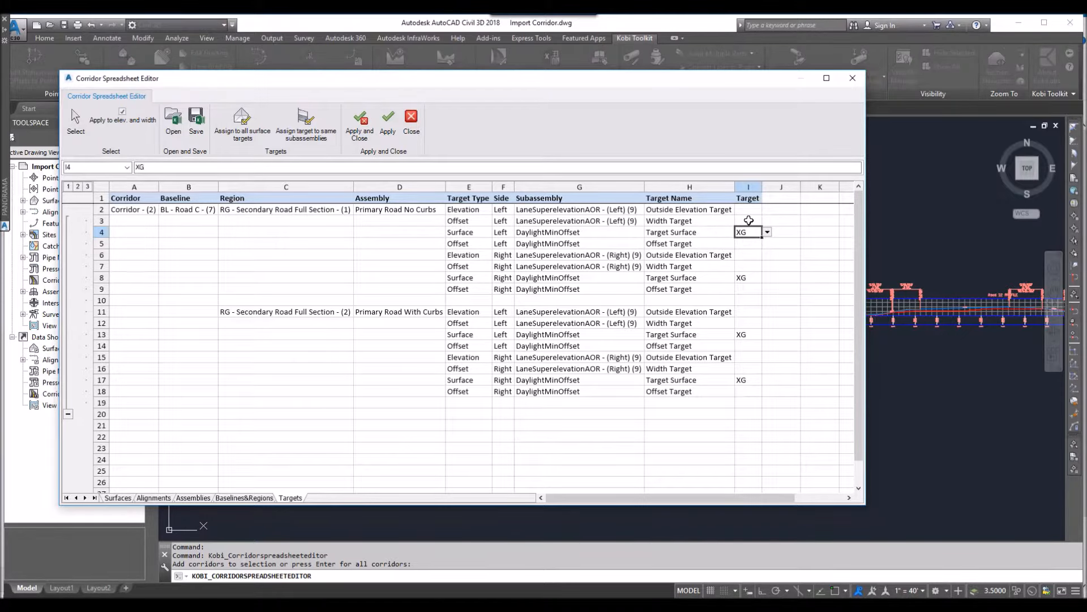
Step: Set region one's width and elevation targets to Road 22-Left-12.00 and Road 22-Right-12.00
left_click(767, 221)
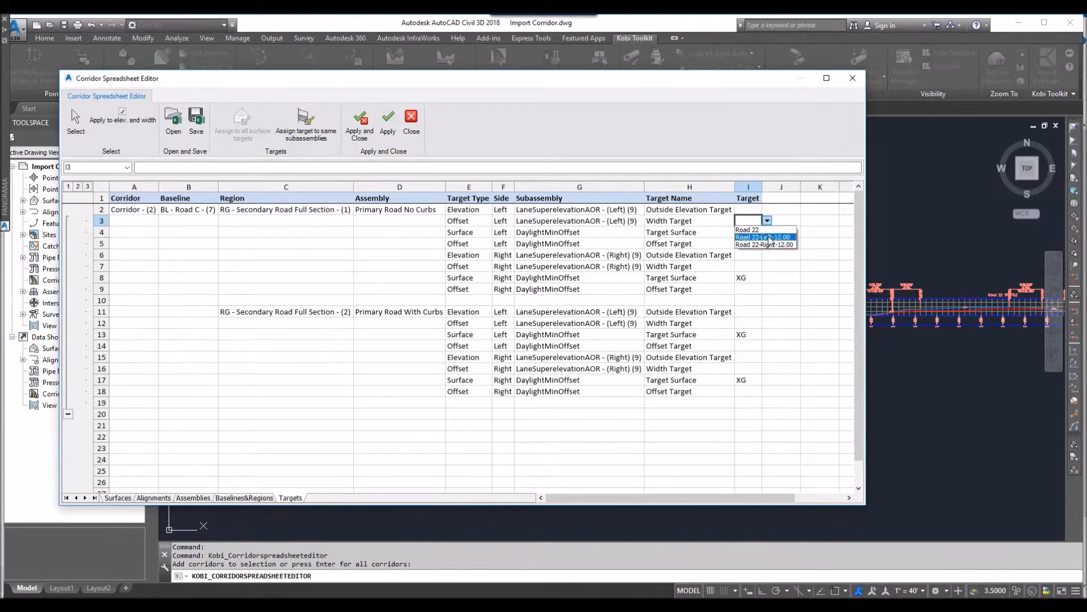
left_click(762, 237)
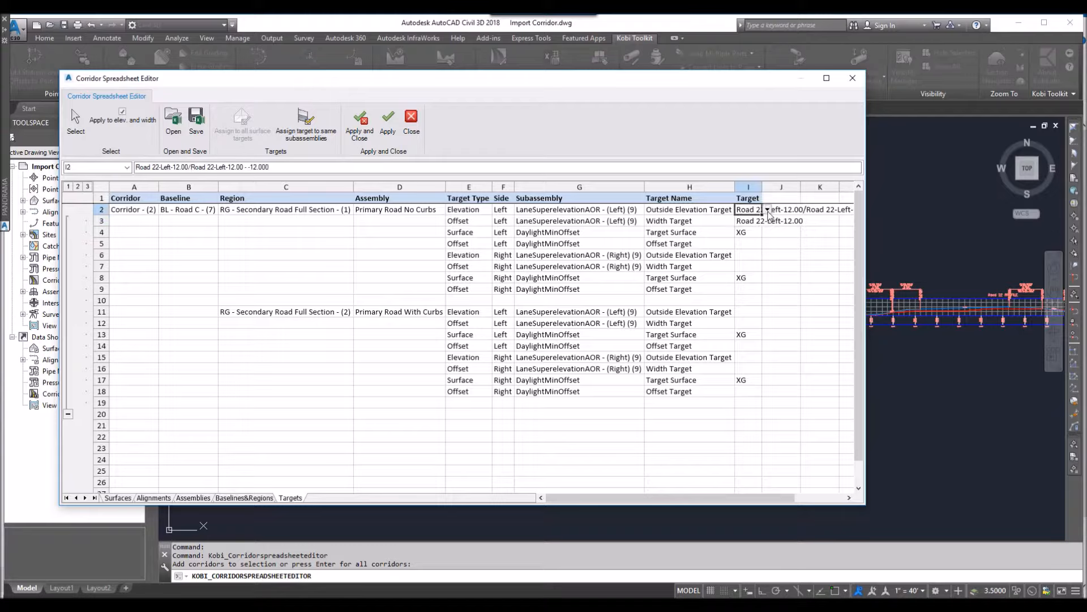
left_click(767, 210)
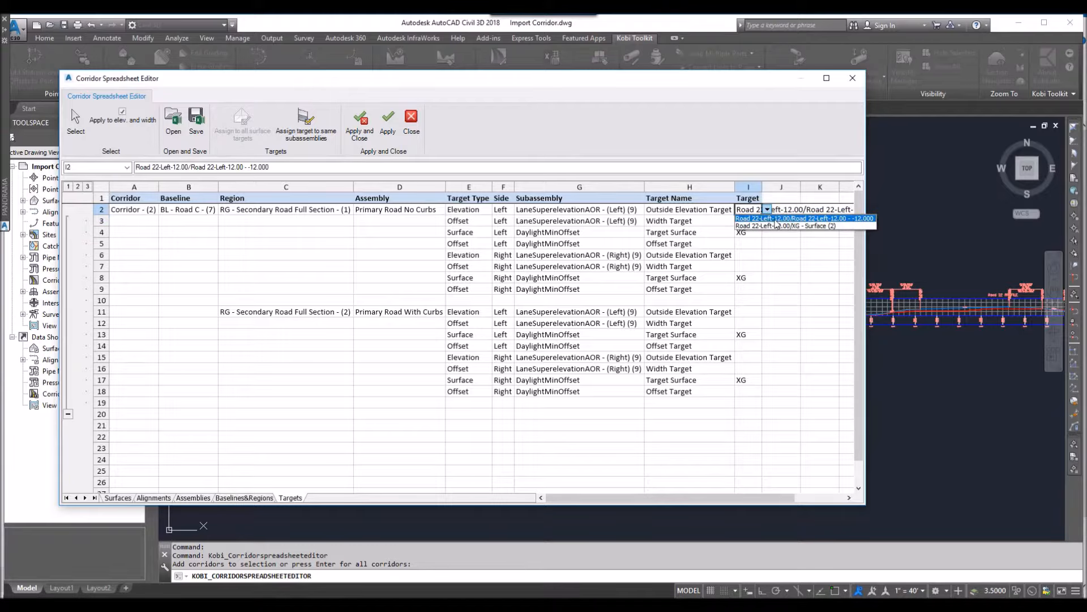
left_click(783, 226)
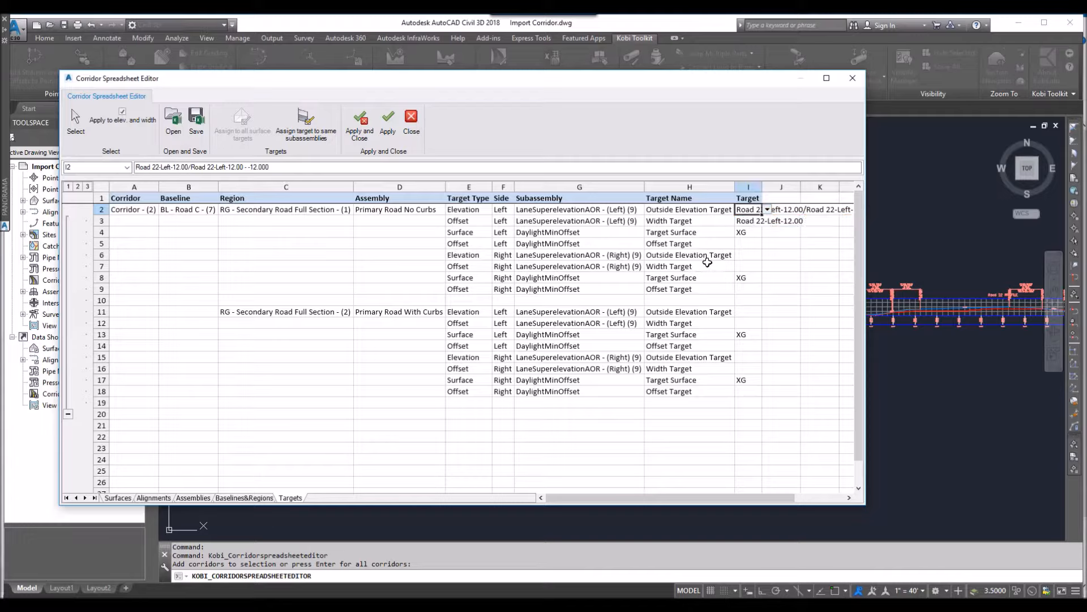
left_click(766, 267)
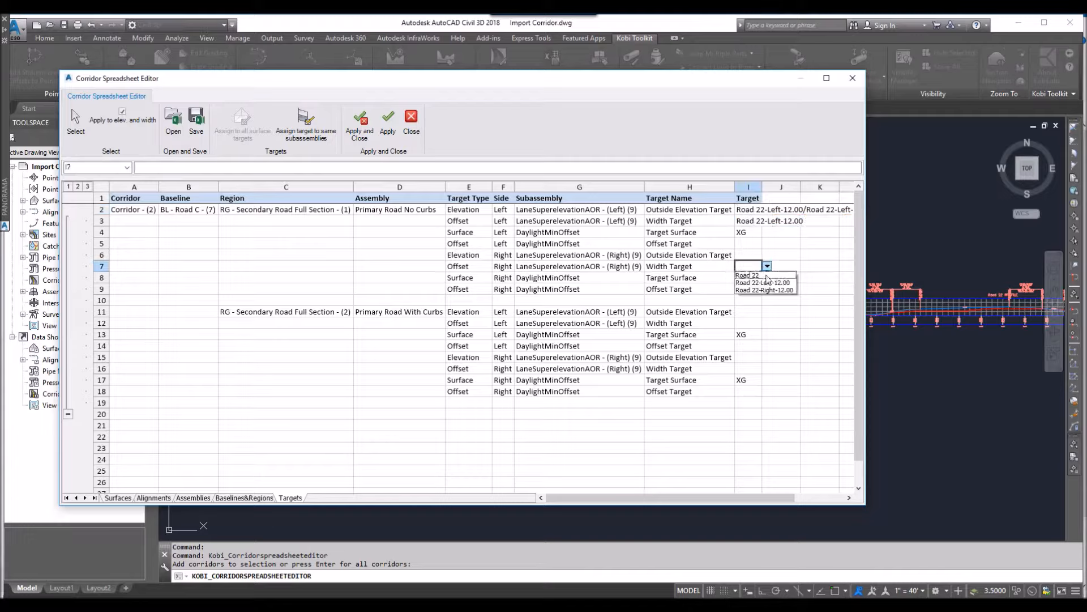
left_click(764, 290)
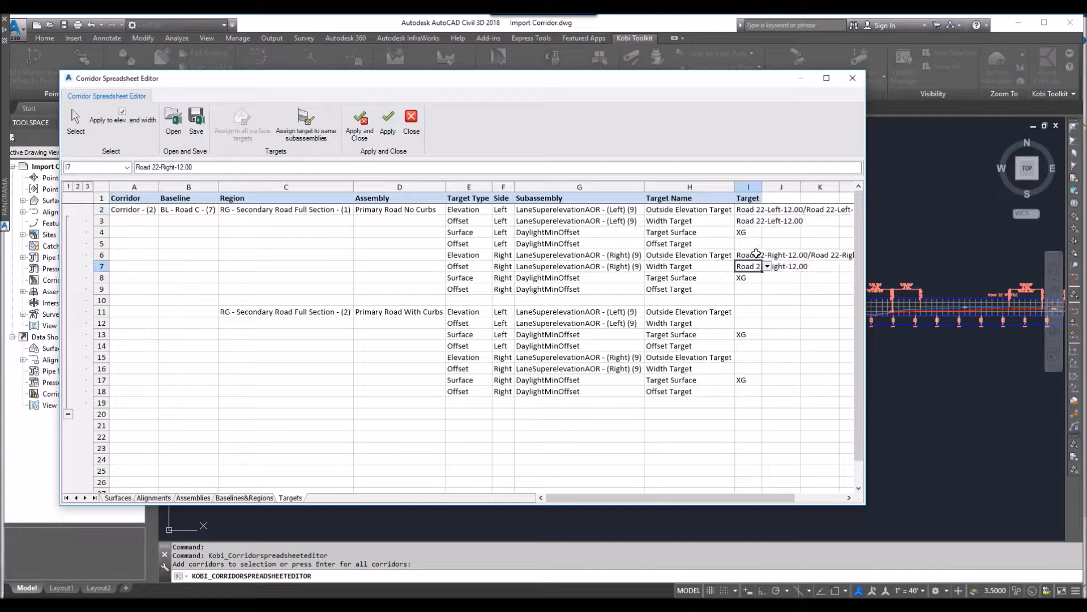
mouse_move(826, 255)
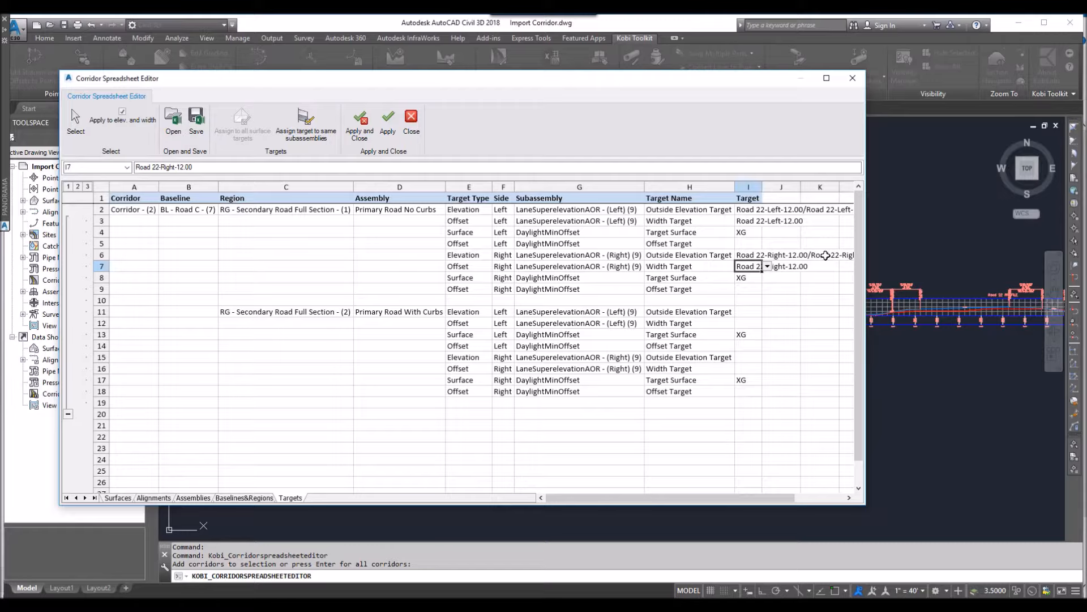
mouse_move(802, 233)
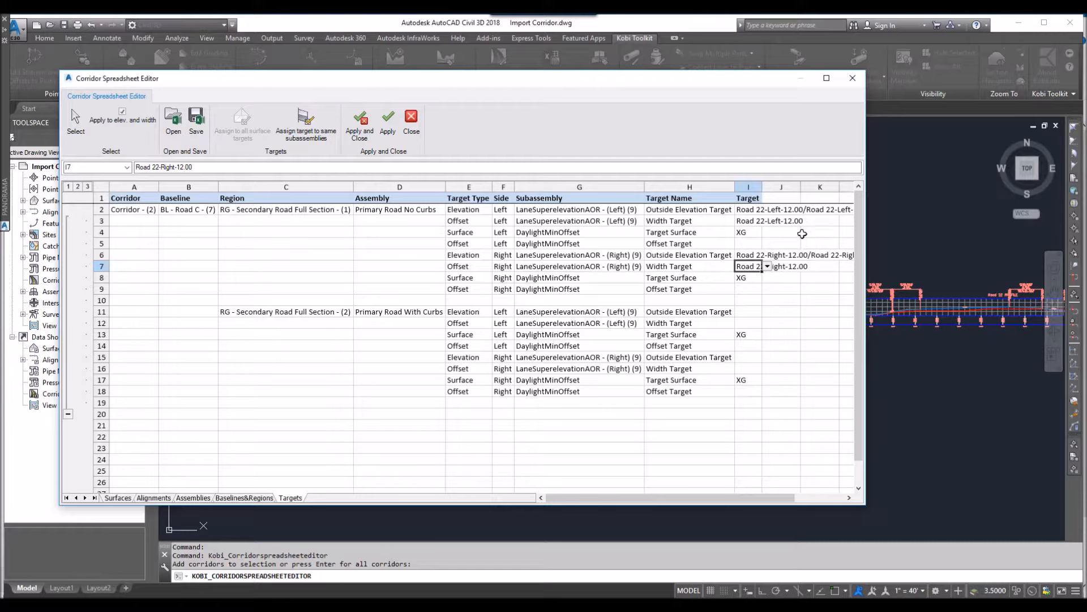
Step: Copy region one's width targets to the same subassemblies in region two
left_click(749, 209)
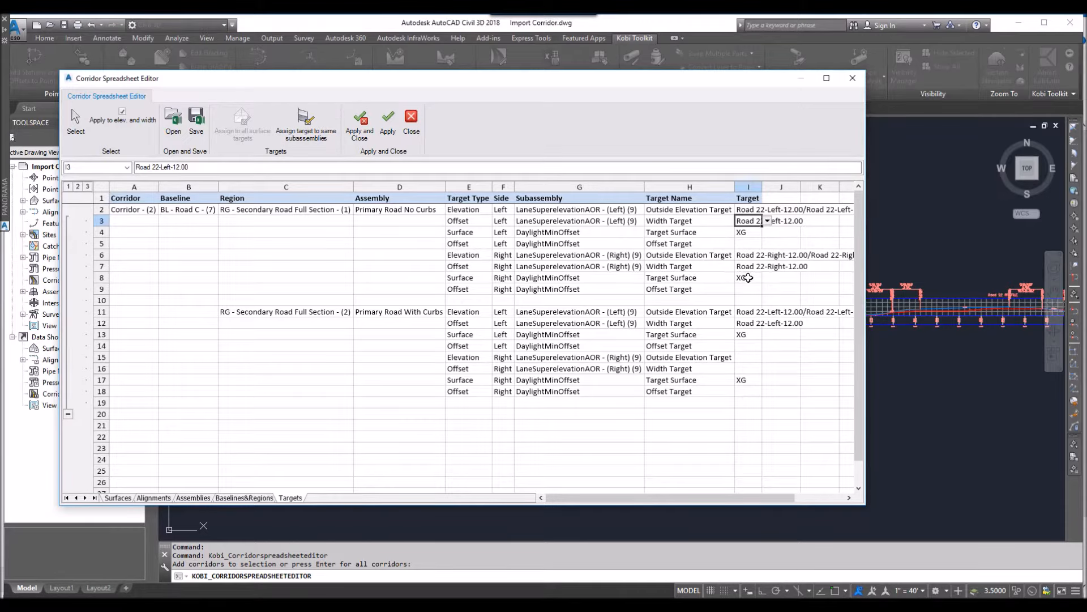
left_click(749, 255)
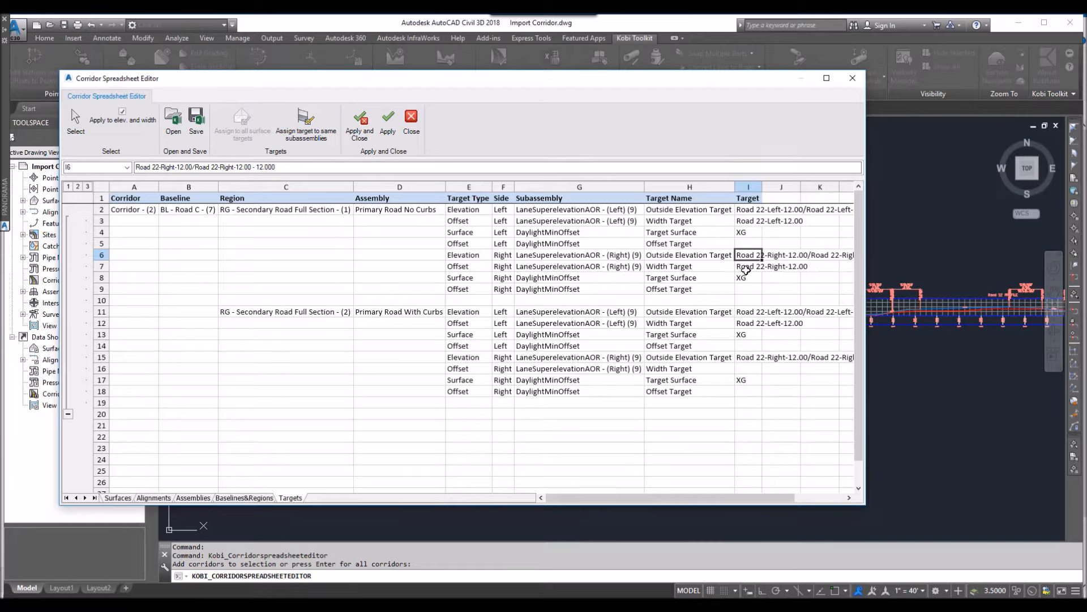
left_click(749, 266)
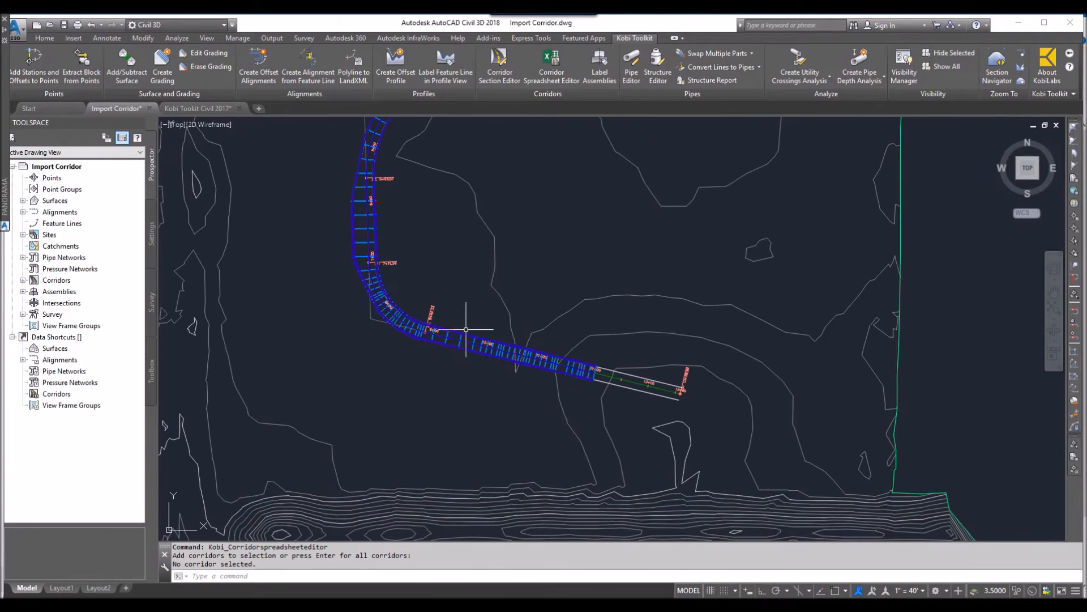
mouse_move(470, 330)
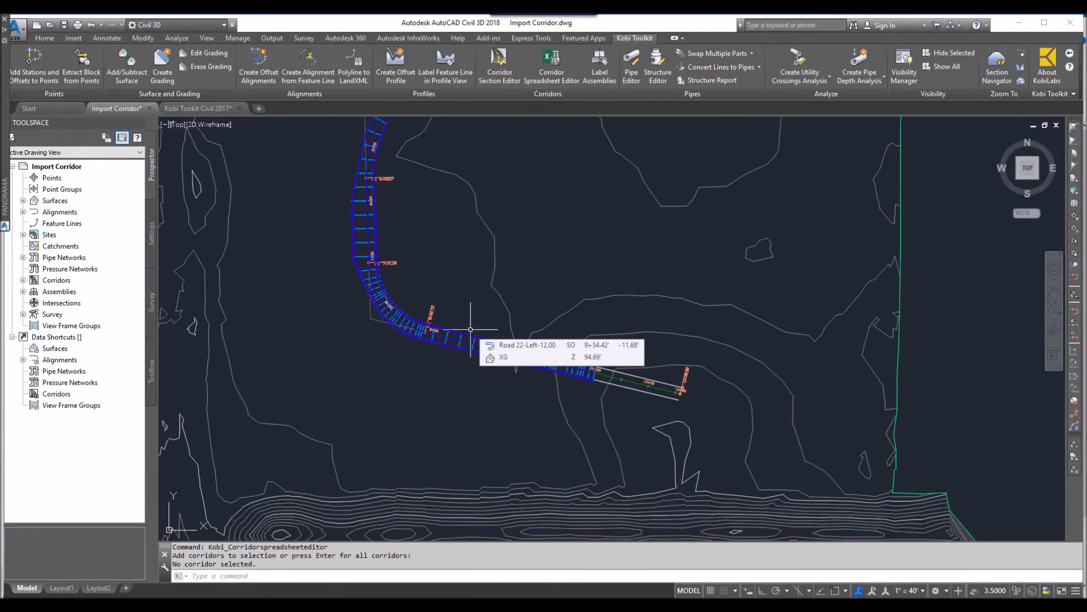
mouse_move(481, 307)
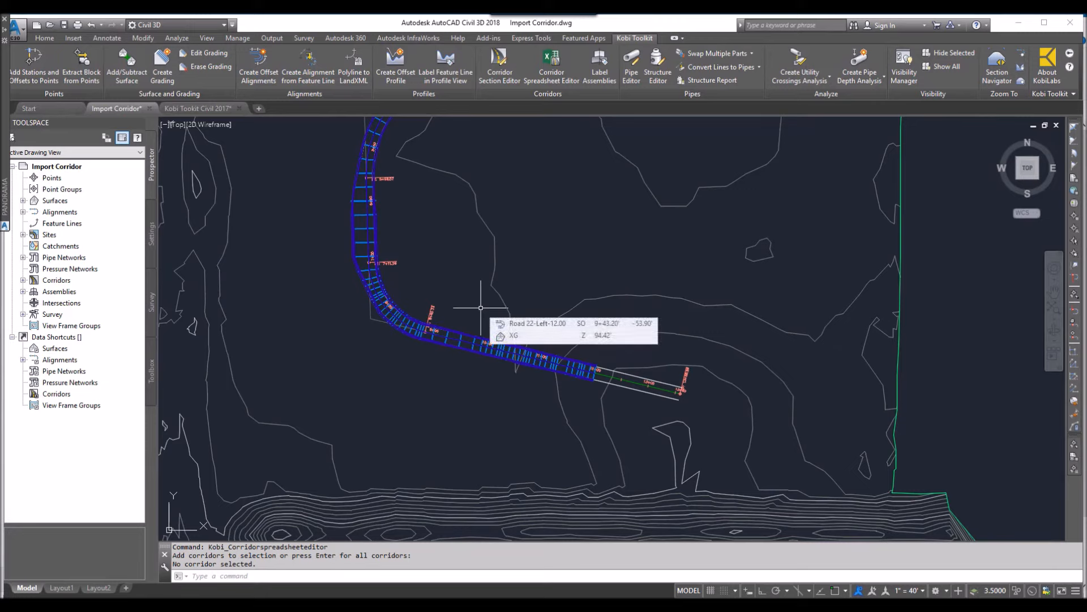